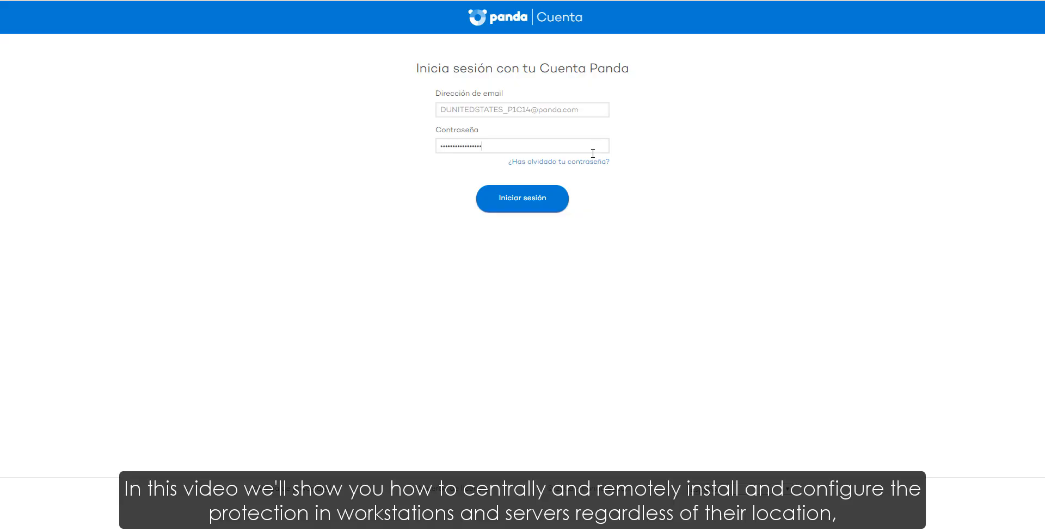
Sign in to Panda Account and enter the Adaptive Defense 360 With Advanced Reporting Tool account
click(522, 199)
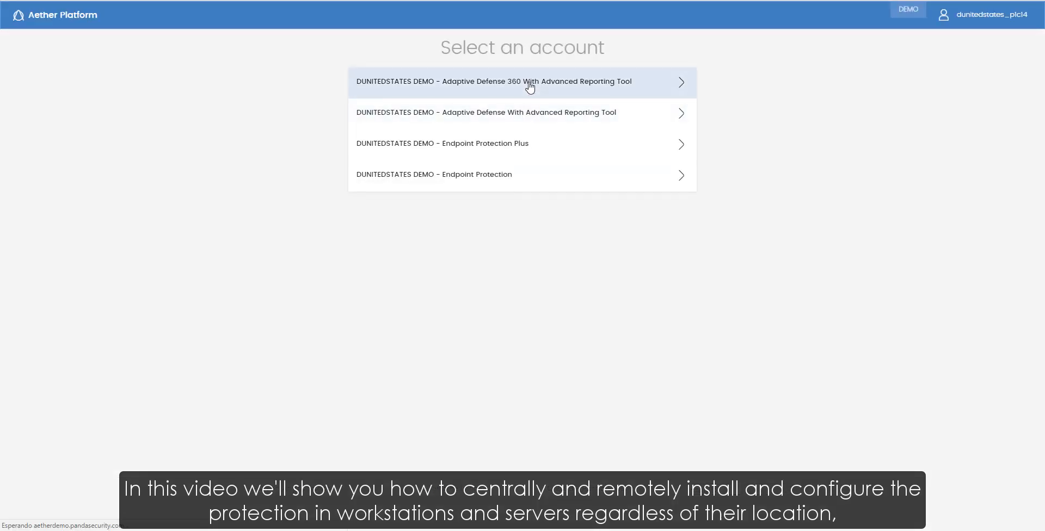
click(522, 81)
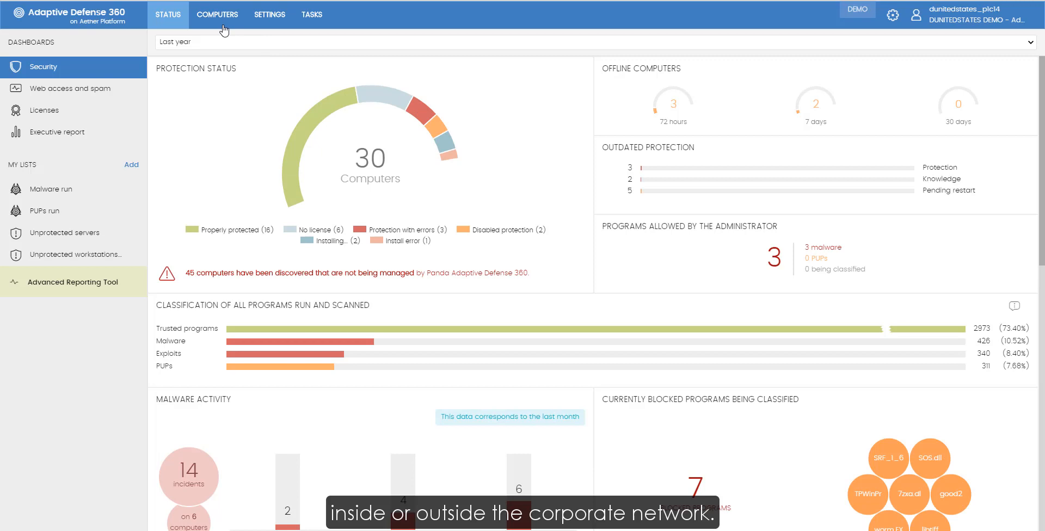
From the Computers list, open Add computers to see the Windows, macOS, Linux and Android agent options
click(216, 14)
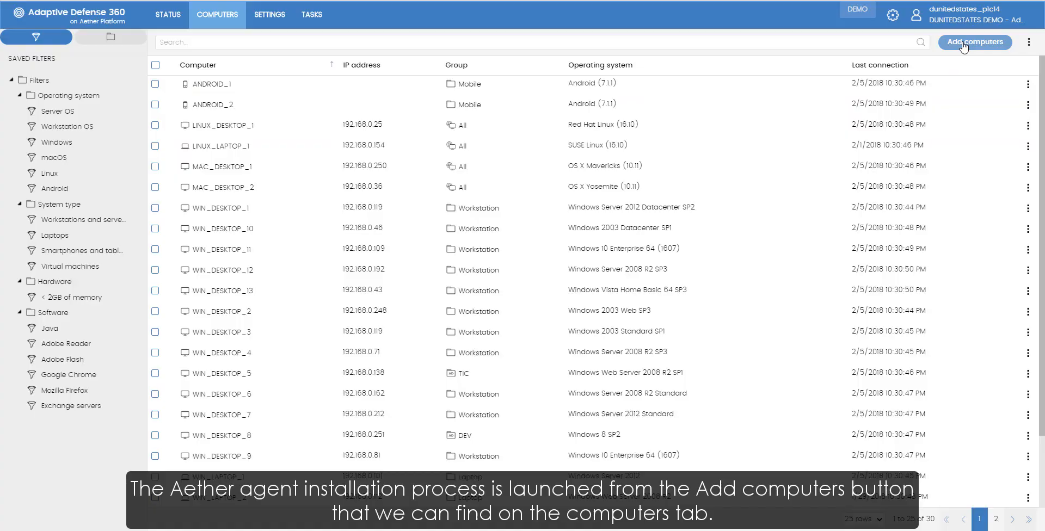
click(973, 42)
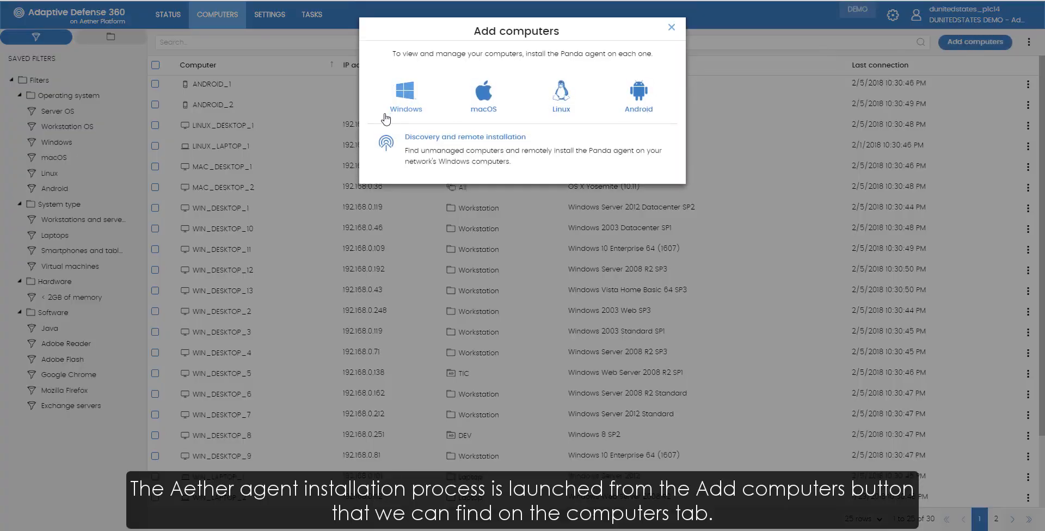
mouse_move(658, 108)
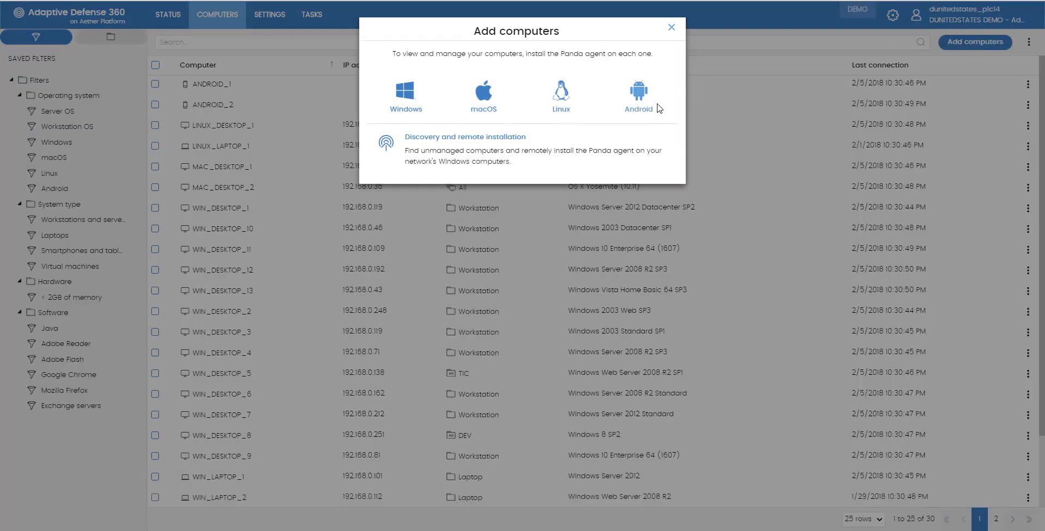
mouse_move(419, 119)
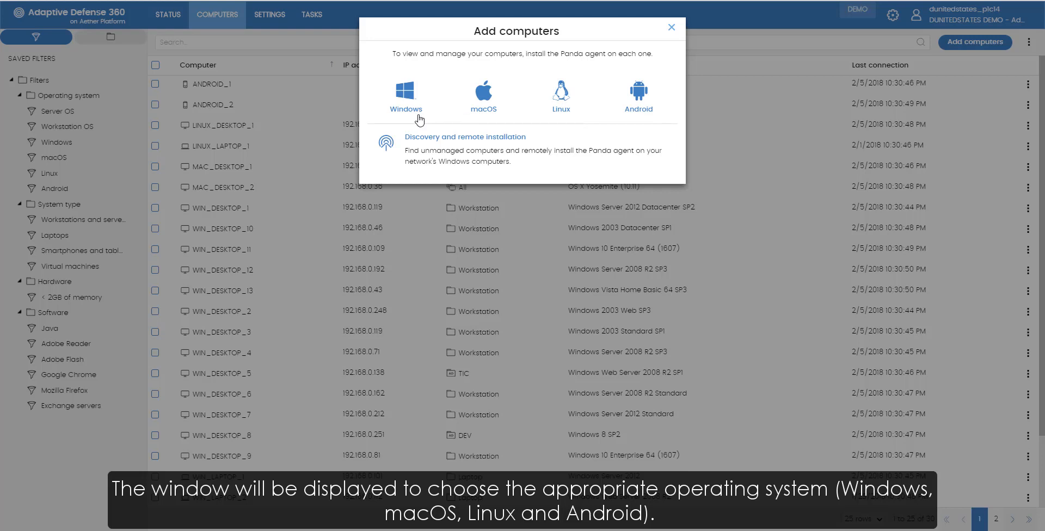
click(405, 93)
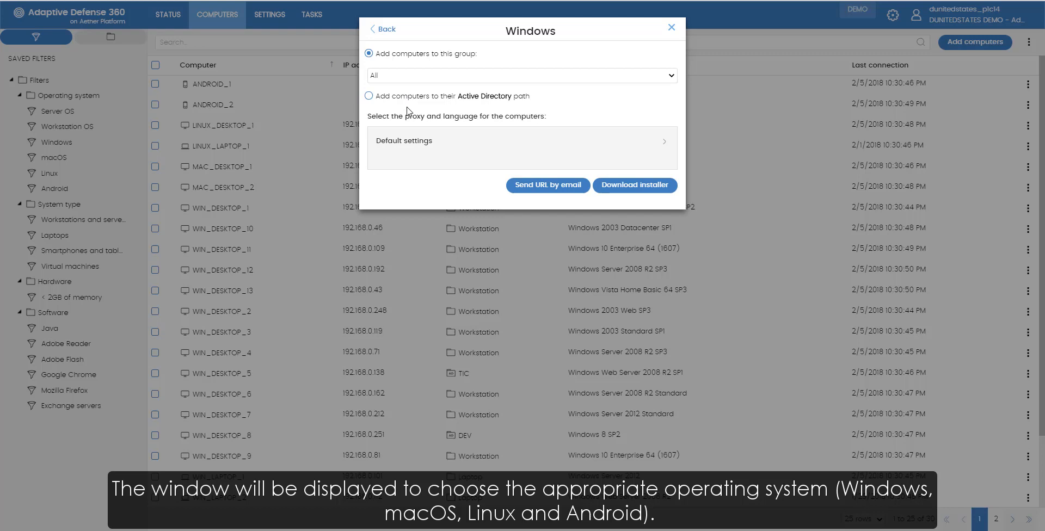
mouse_move(577, 127)
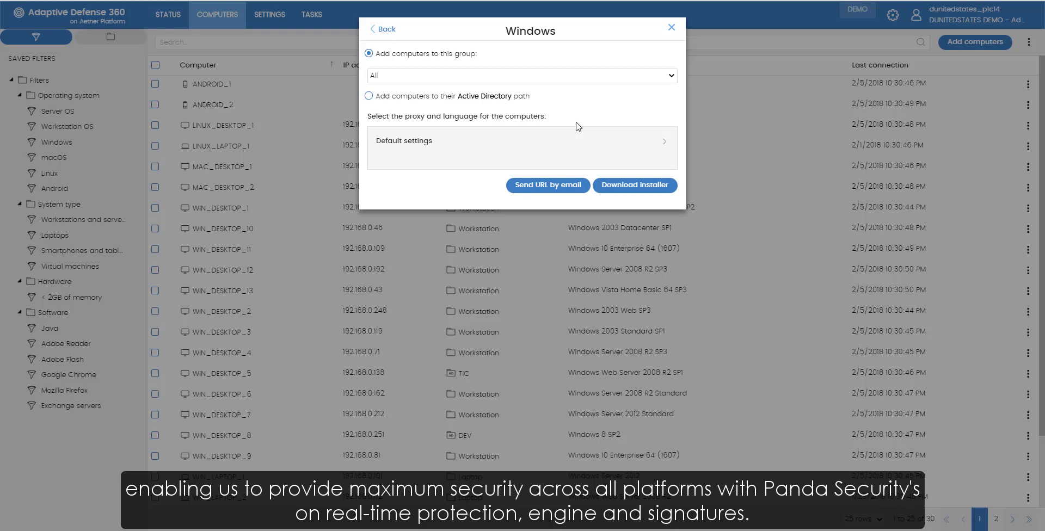
mouse_move(620, 81)
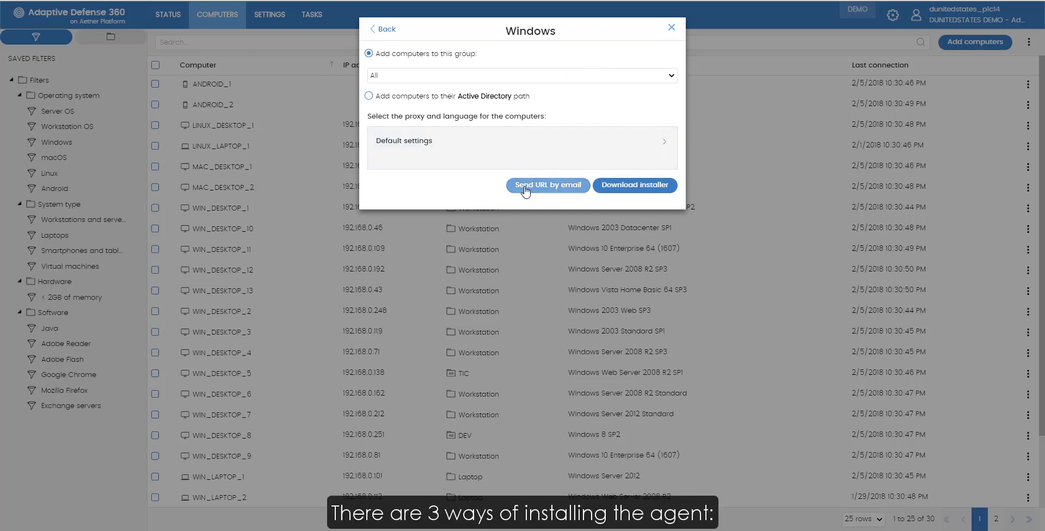
mouse_move(607, 202)
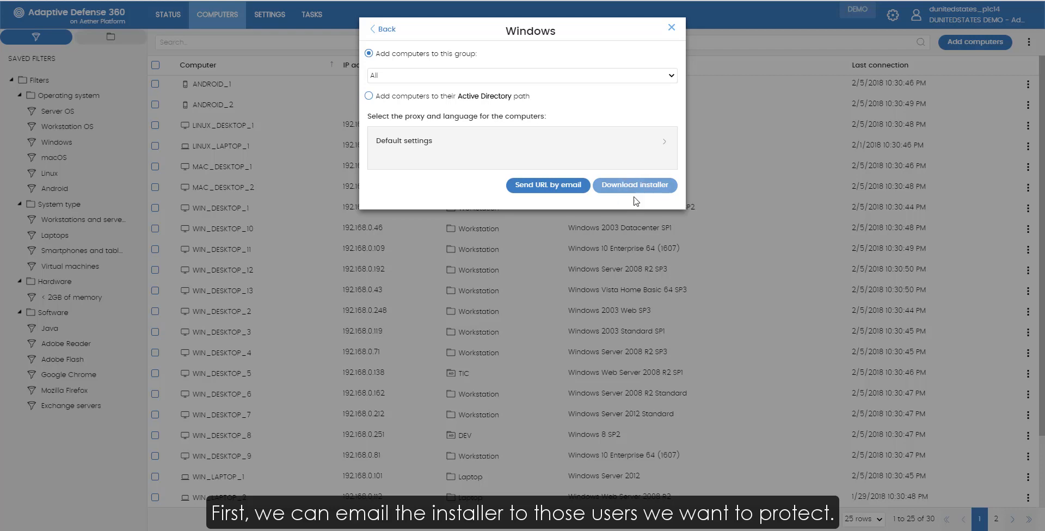
mouse_move(540, 97)
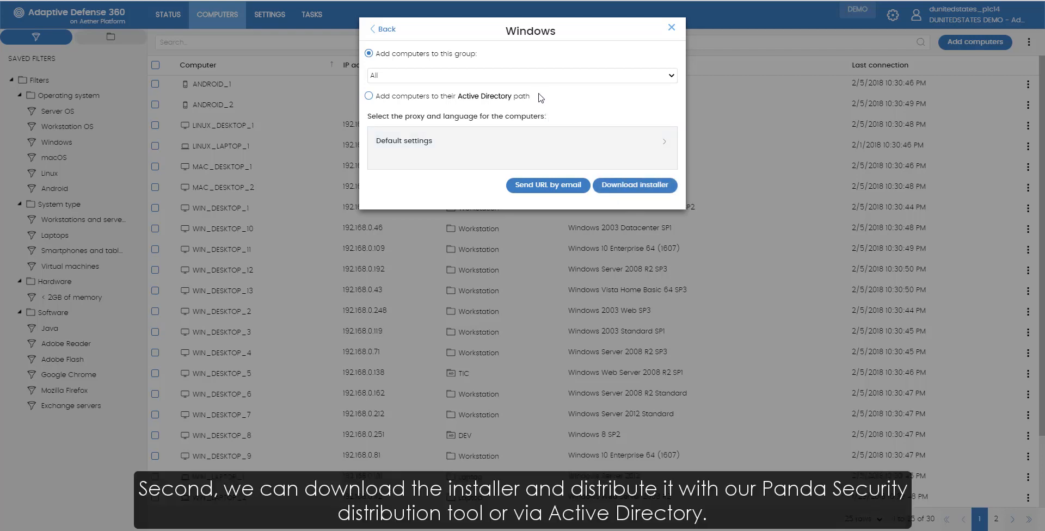
mouse_move(501, 109)
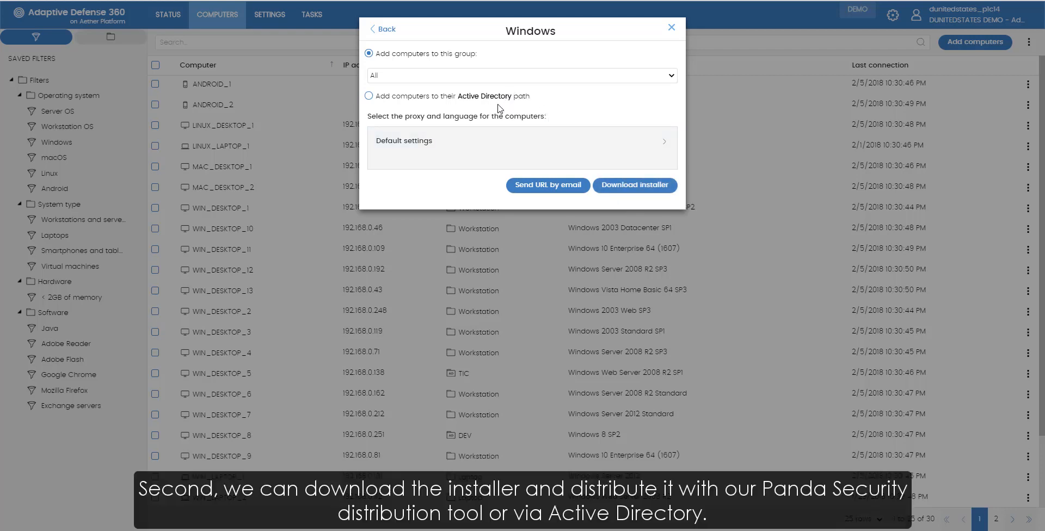
click(383, 29)
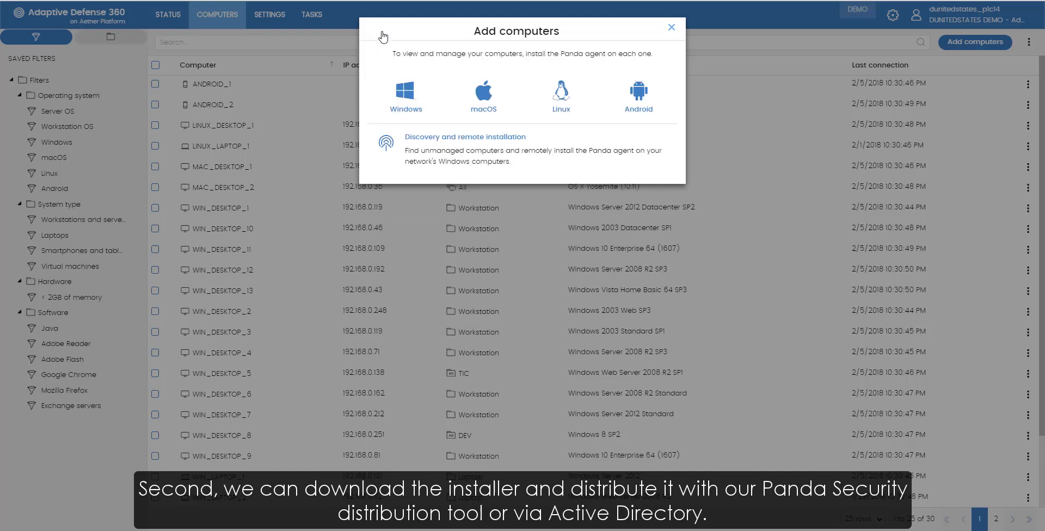
Review the designated discovery computers setting, then reopen the discovery and remote installation steps
click(465, 137)
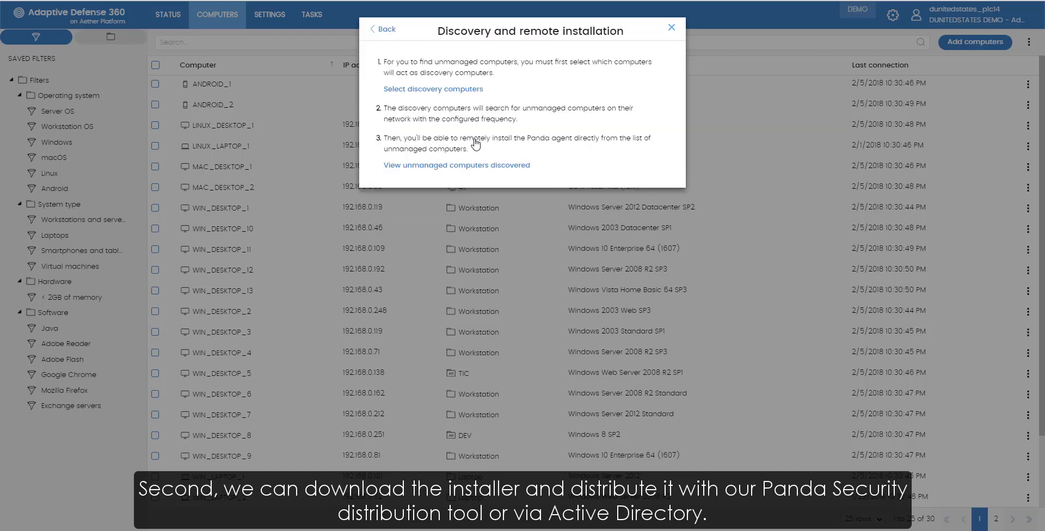
mouse_move(586, 161)
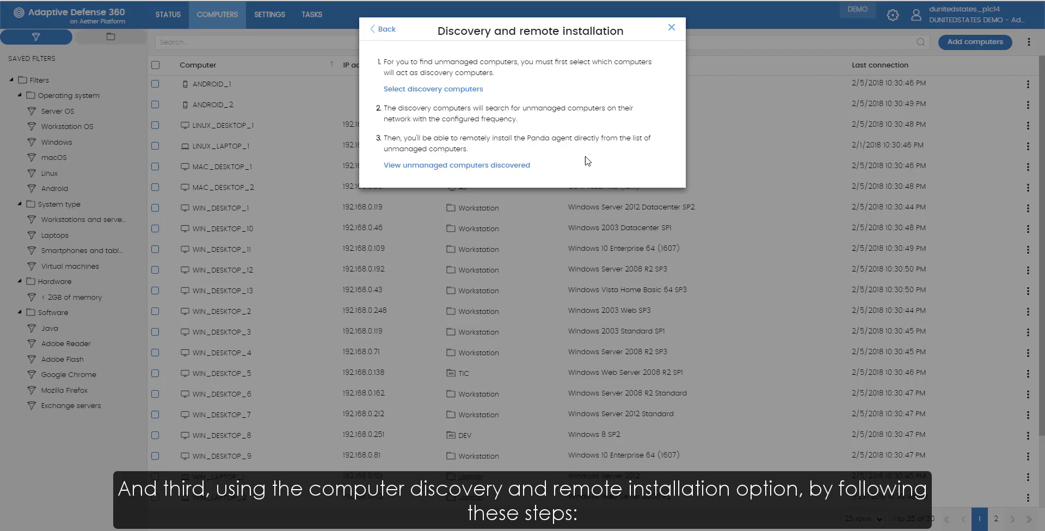
mouse_move(448, 92)
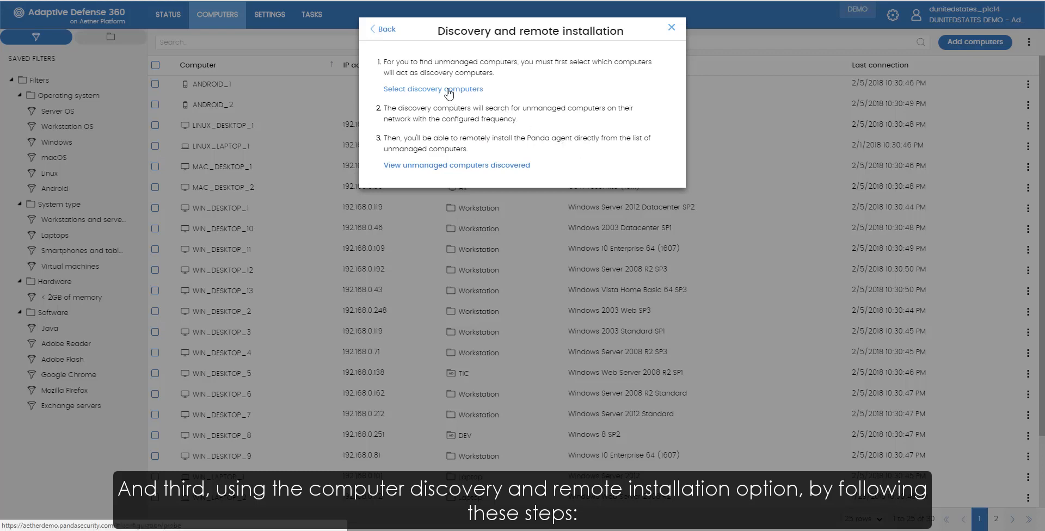
click(432, 89)
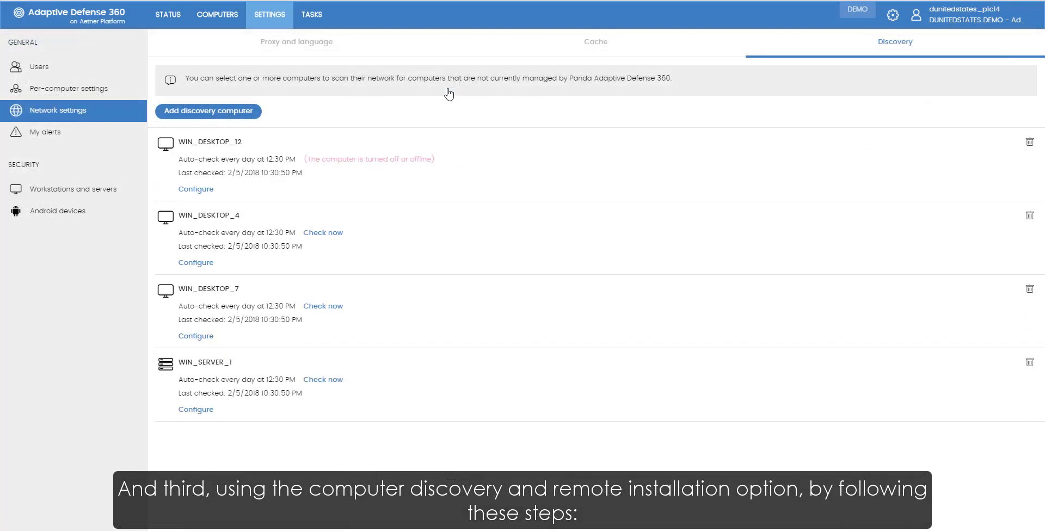
mouse_move(309, 351)
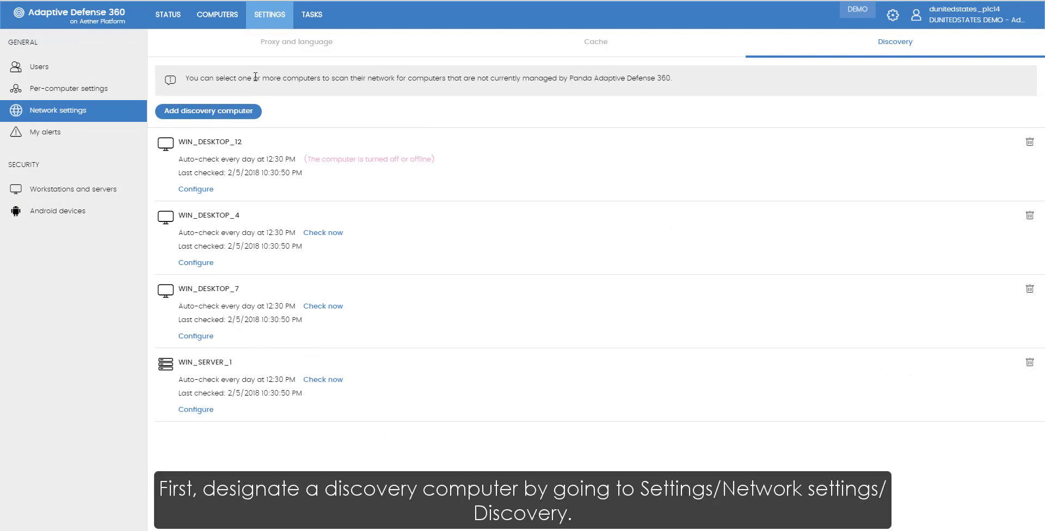
click(217, 14)
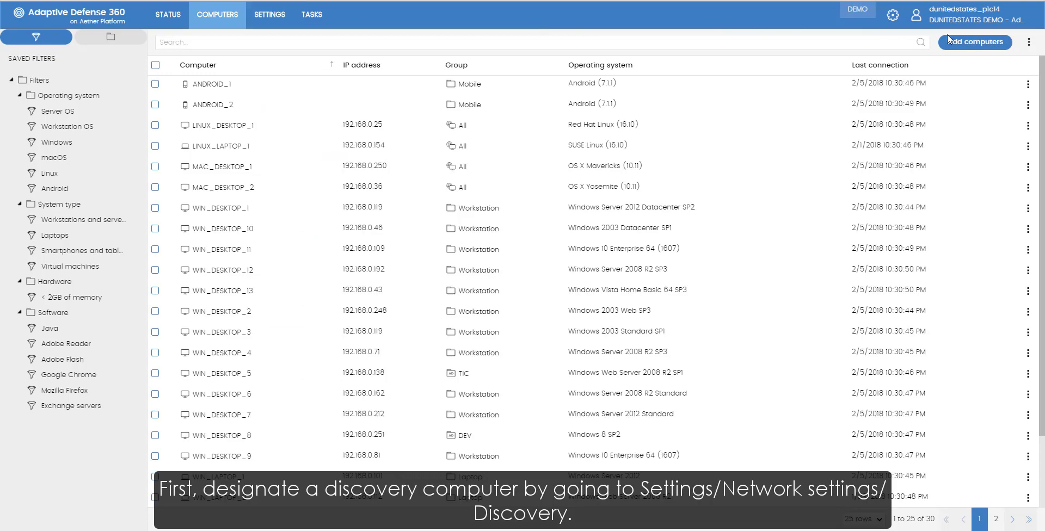
click(974, 42)
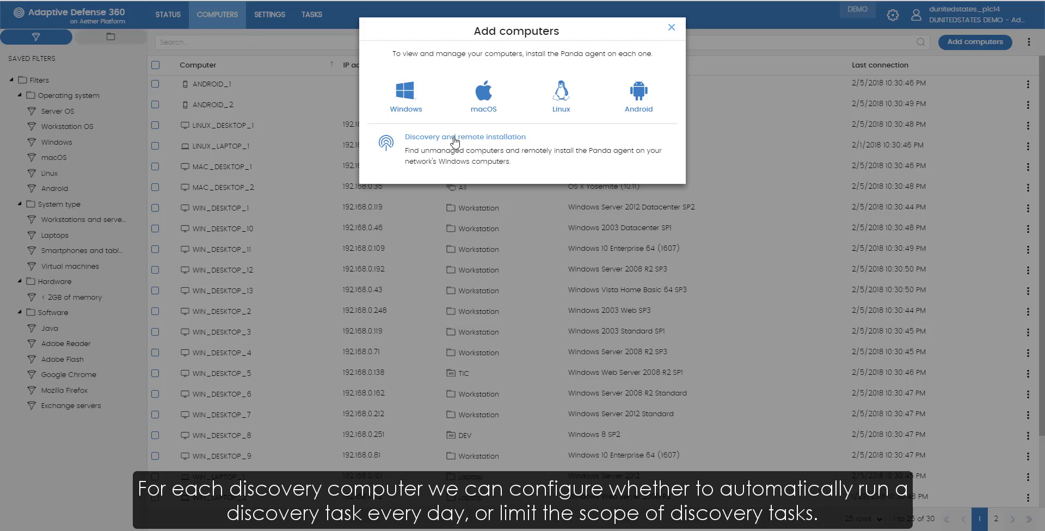
click(465, 136)
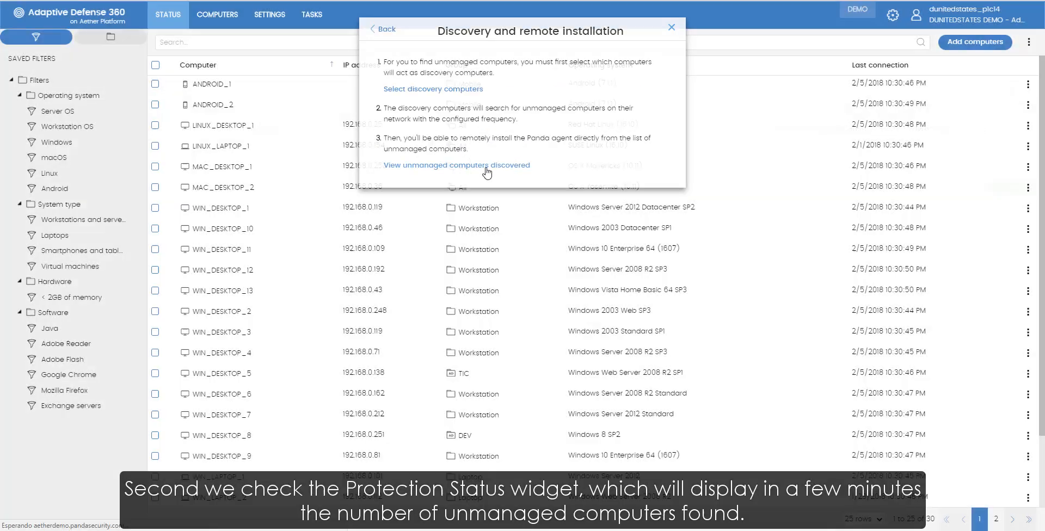
Browse the discovered unmanaged computers with their IP addresses, status and last discovery computer
click(456, 164)
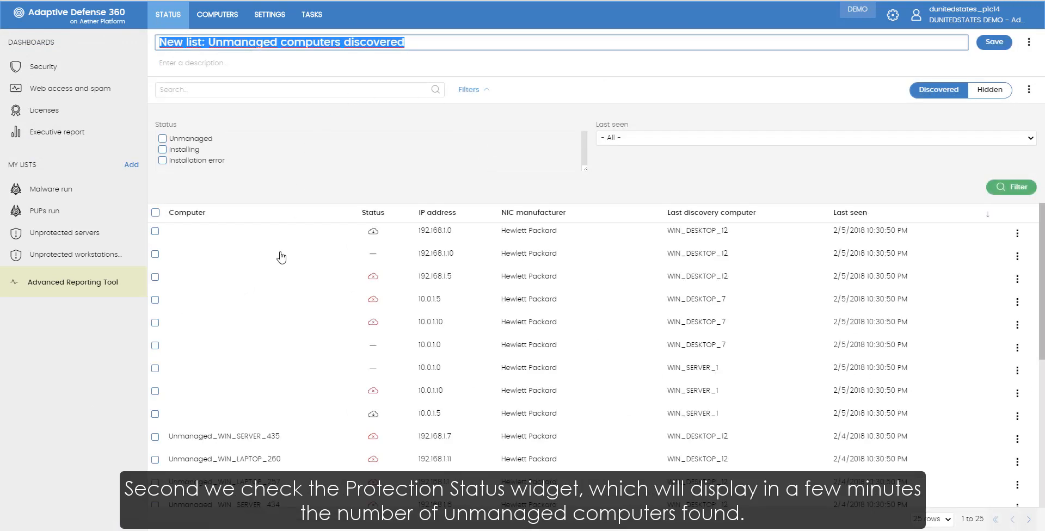
mouse_move(405, 299)
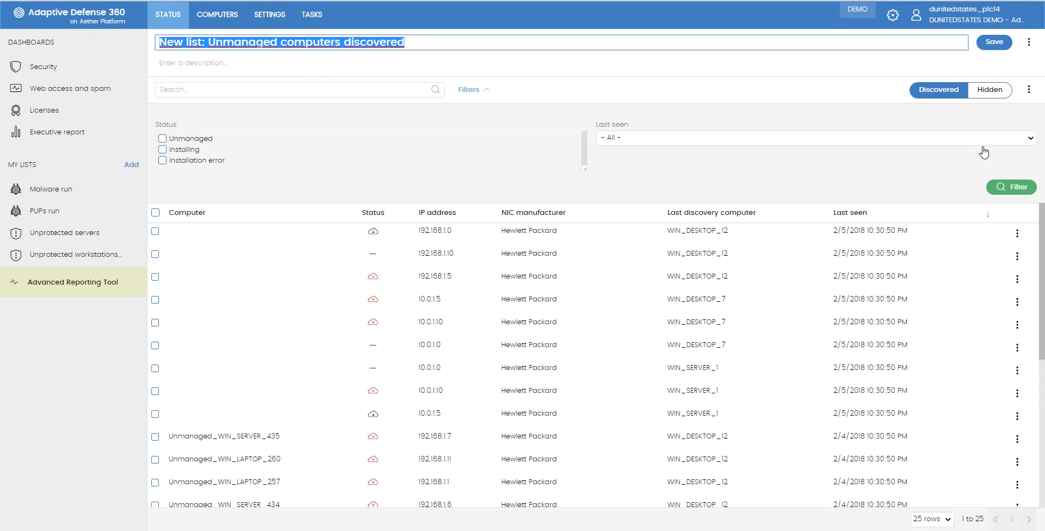
scroll(down, 3)
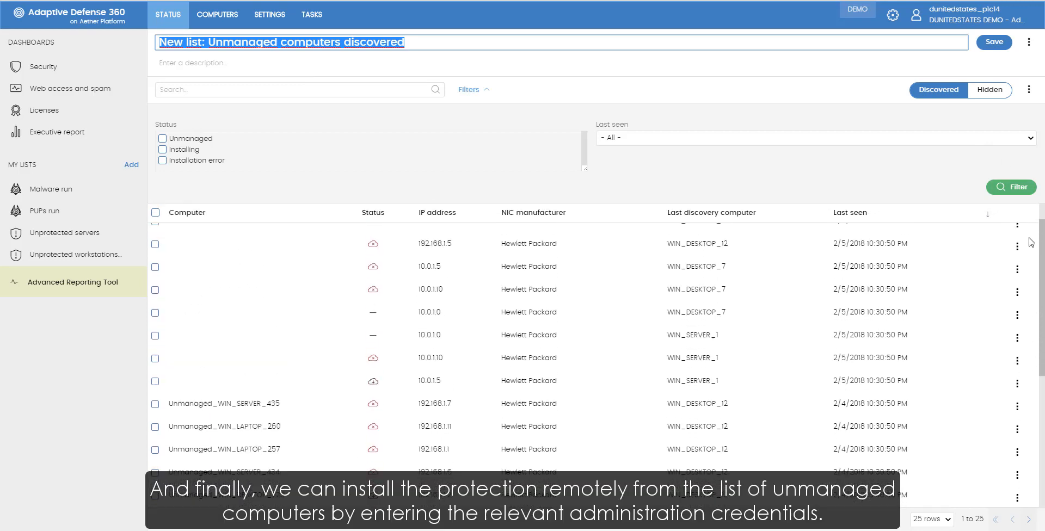
scroll(up, 3)
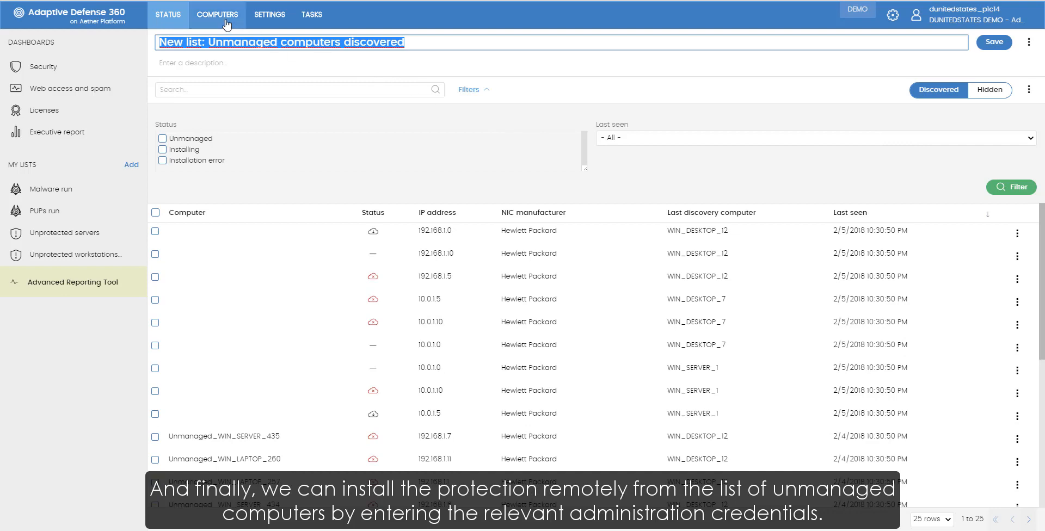
Return to the managed computers list showing IP address, group, OS and last connection
click(217, 14)
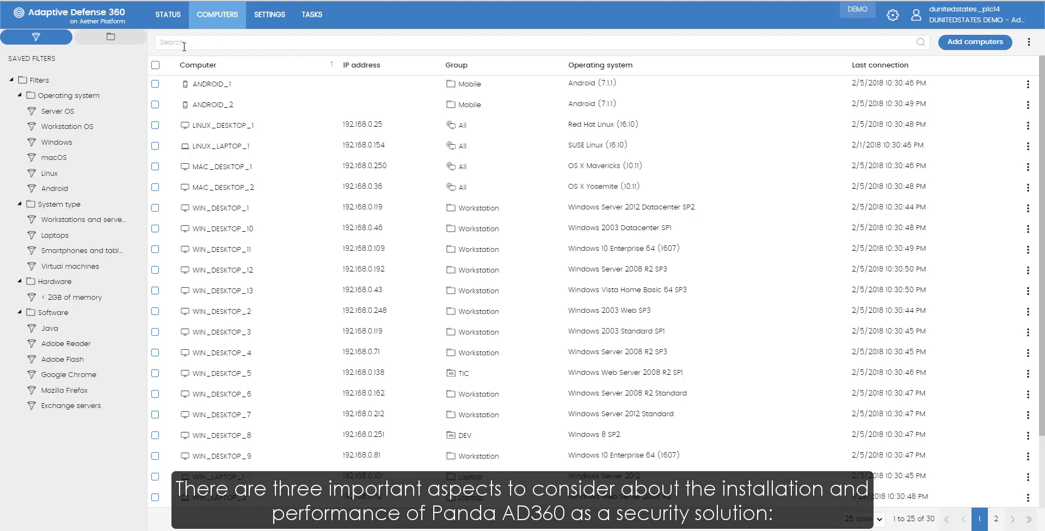
mouse_move(136, 52)
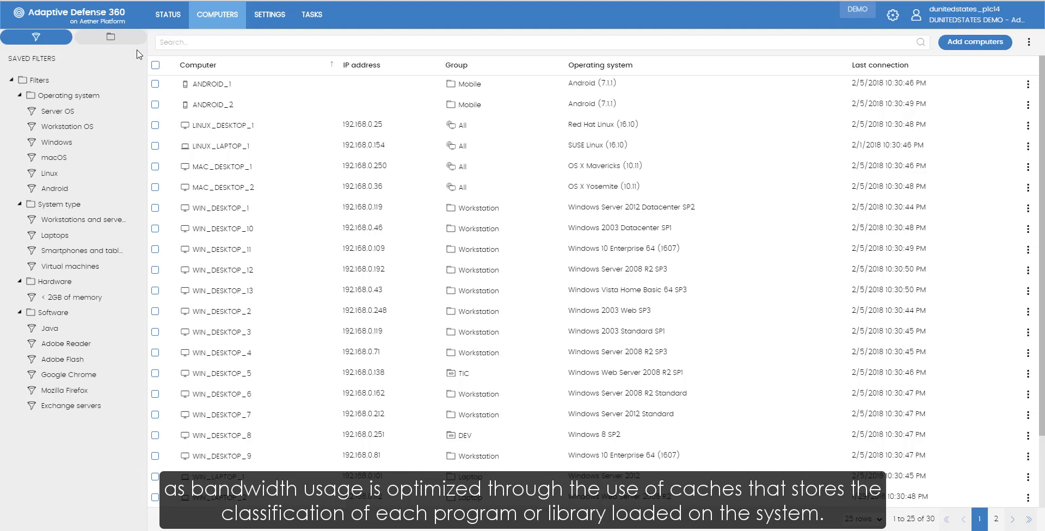
mouse_move(37, 36)
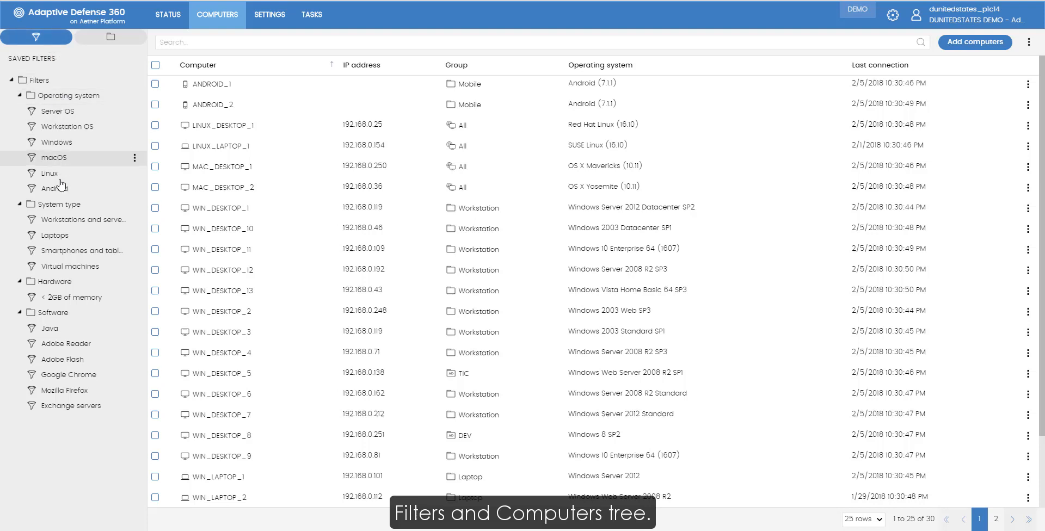
mouse_move(109, 198)
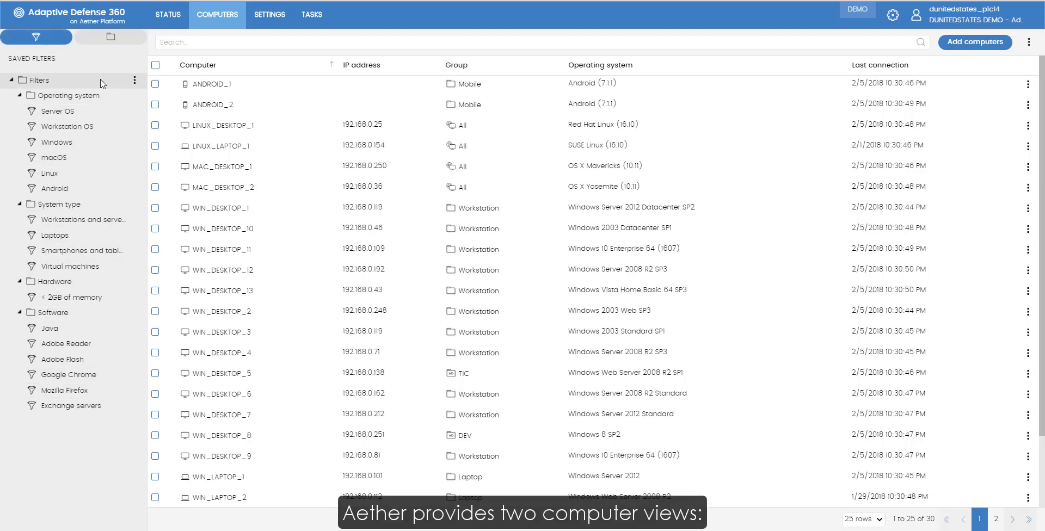
Start a new saved filter with a condition based on Computer properties
click(134, 80)
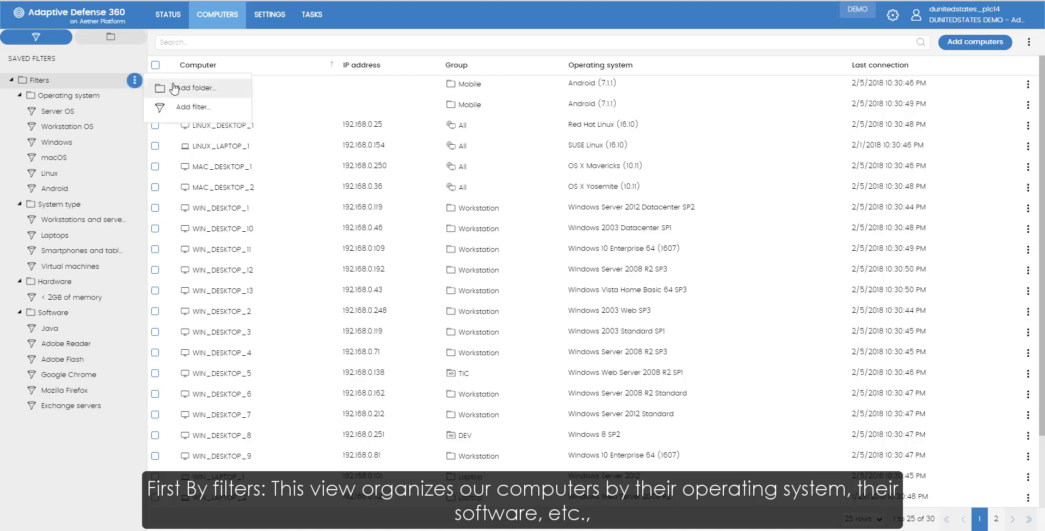
click(195, 108)
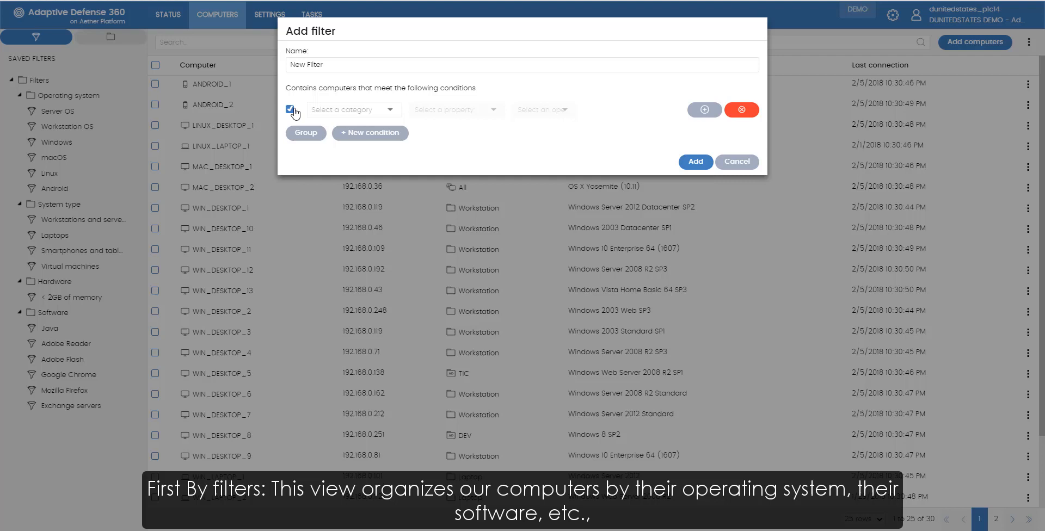
click(352, 109)
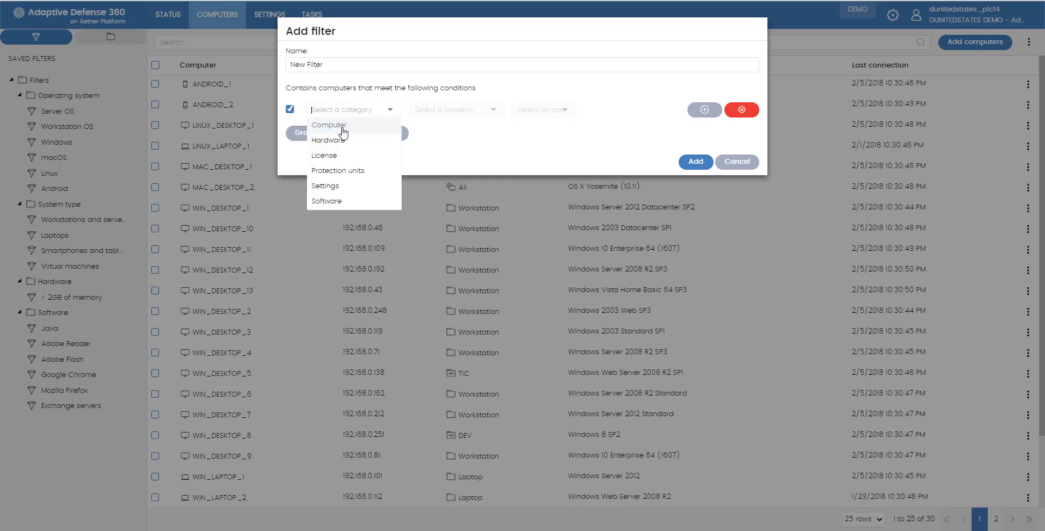
click(328, 125)
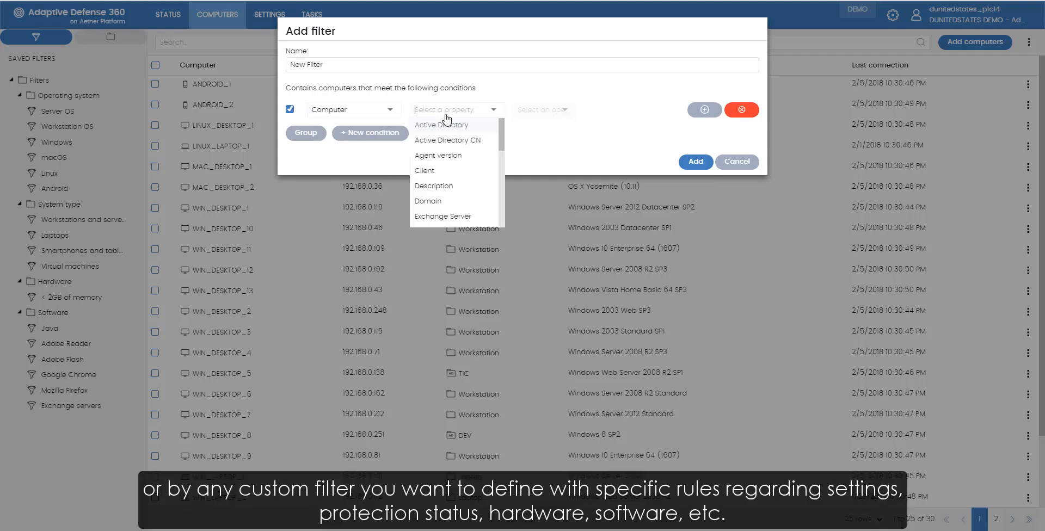
scroll(down, 3)
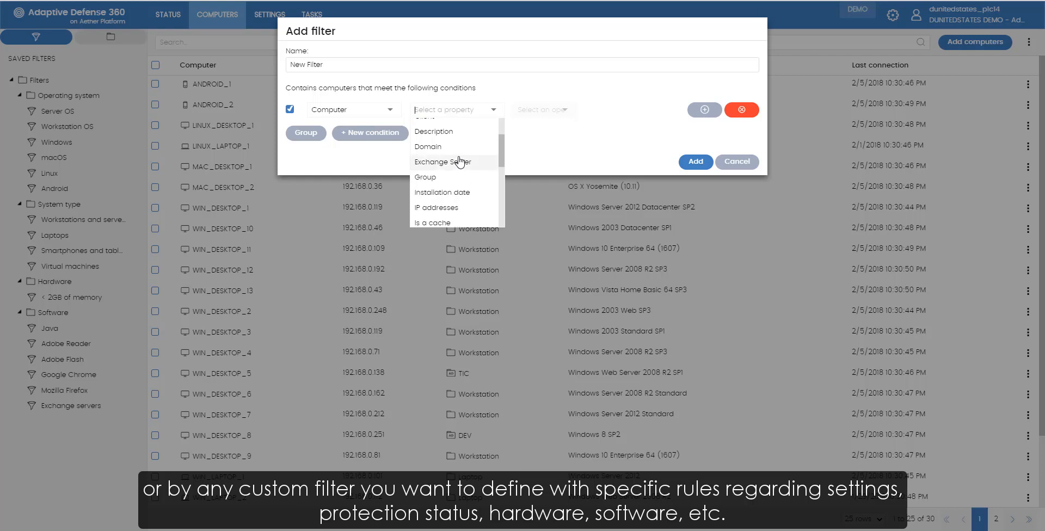
scroll(down, 3)
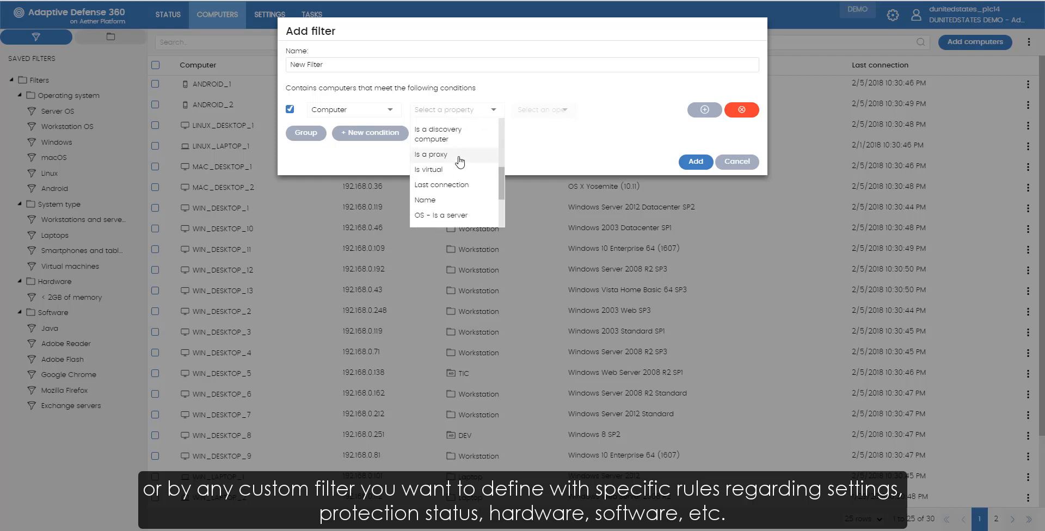
scroll(down, 3)
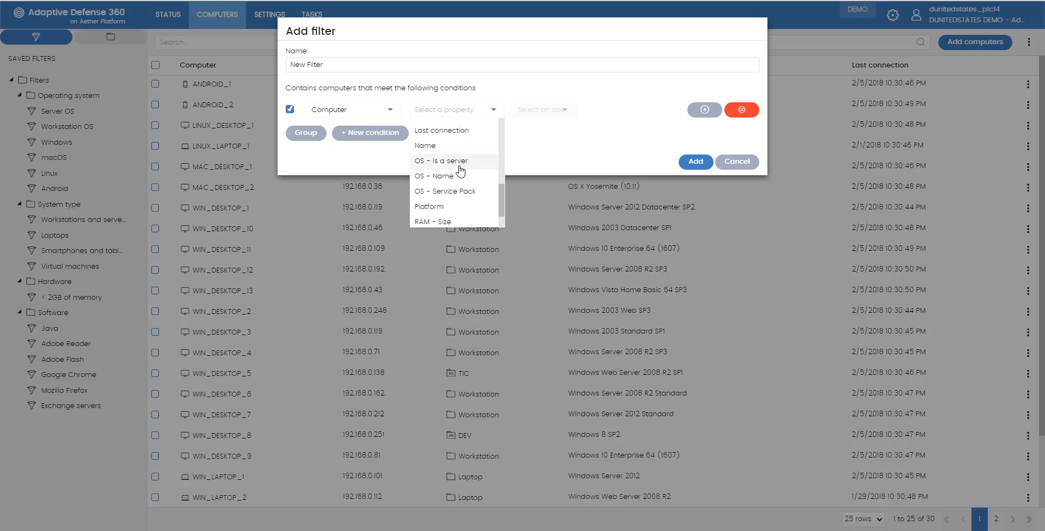
Set the condition to OS - Name contains 'Vista' and save the filter
click(440, 176)
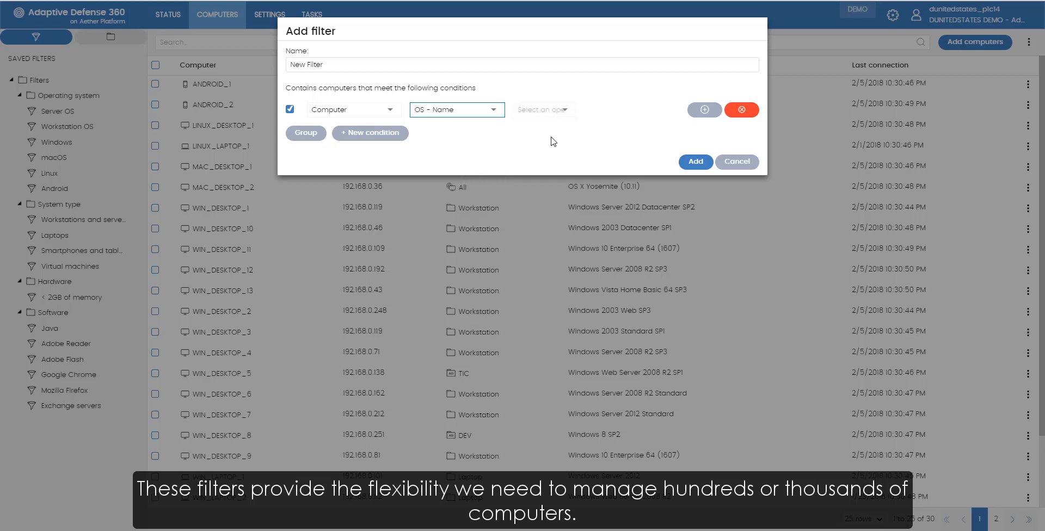
click(542, 110)
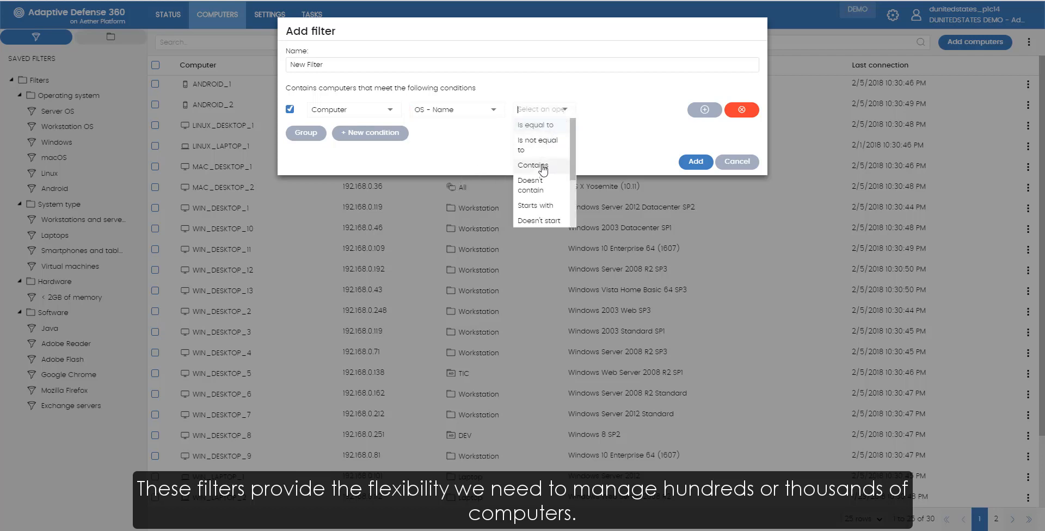
click(532, 165)
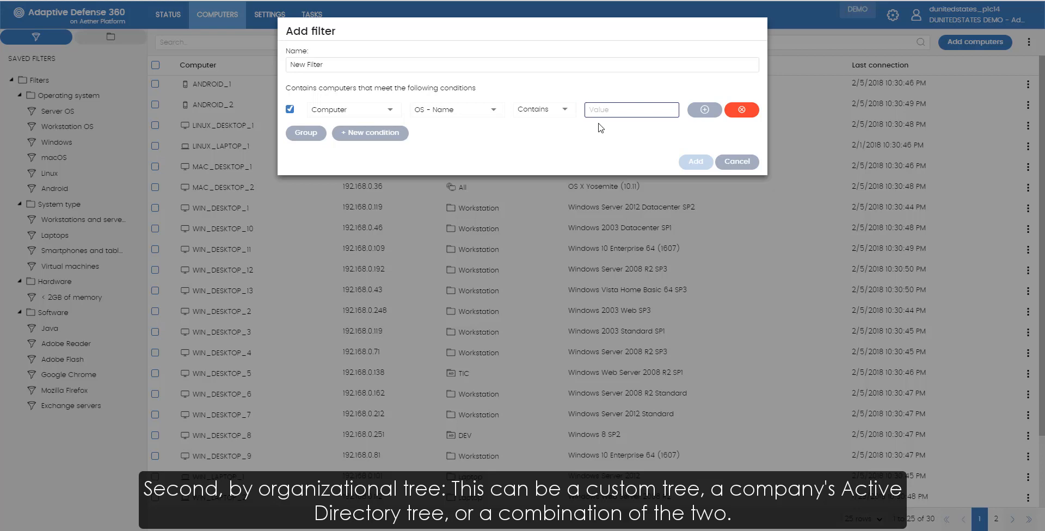
text(Vista)
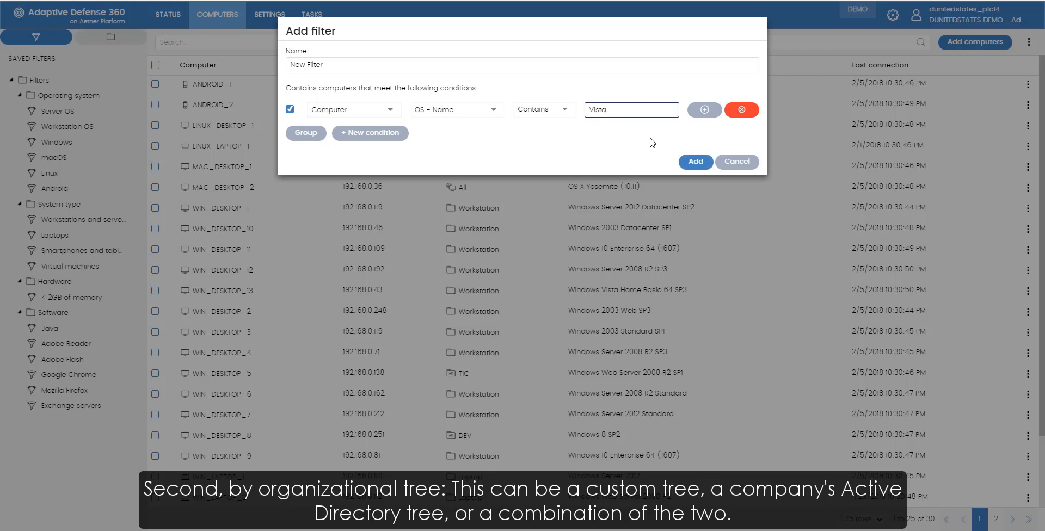
click(695, 161)
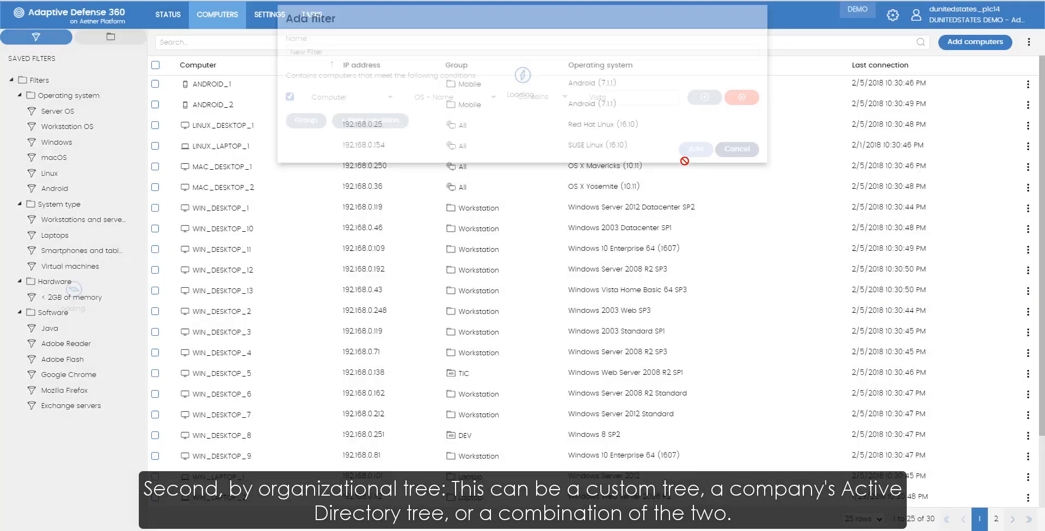
click(695, 148)
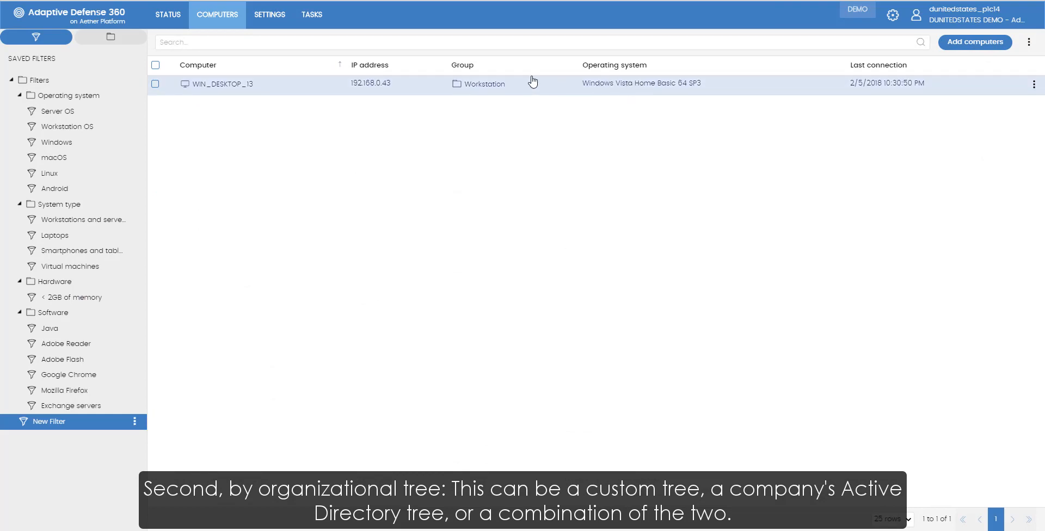
mouse_move(241, 376)
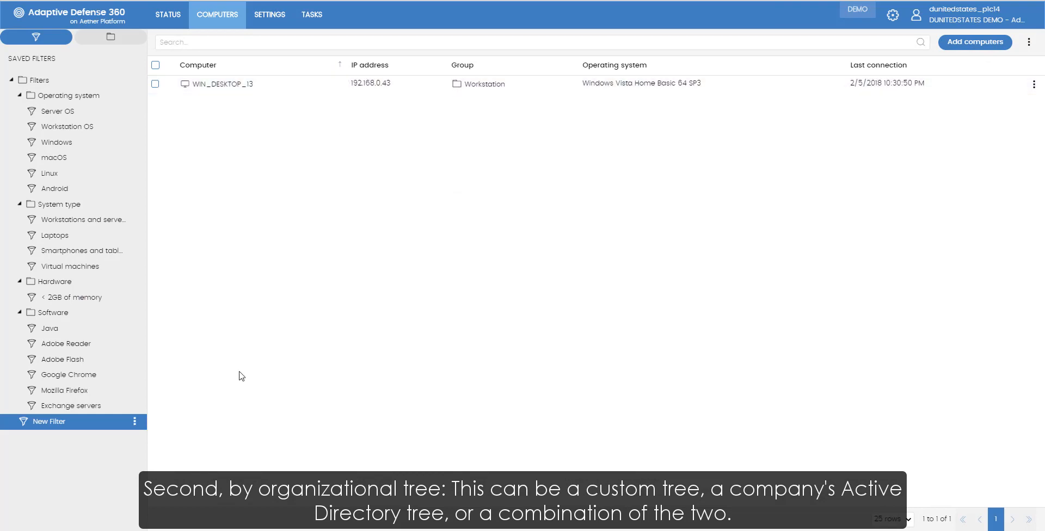
Delete New Filter and switch to the organisational group tree view
click(134, 421)
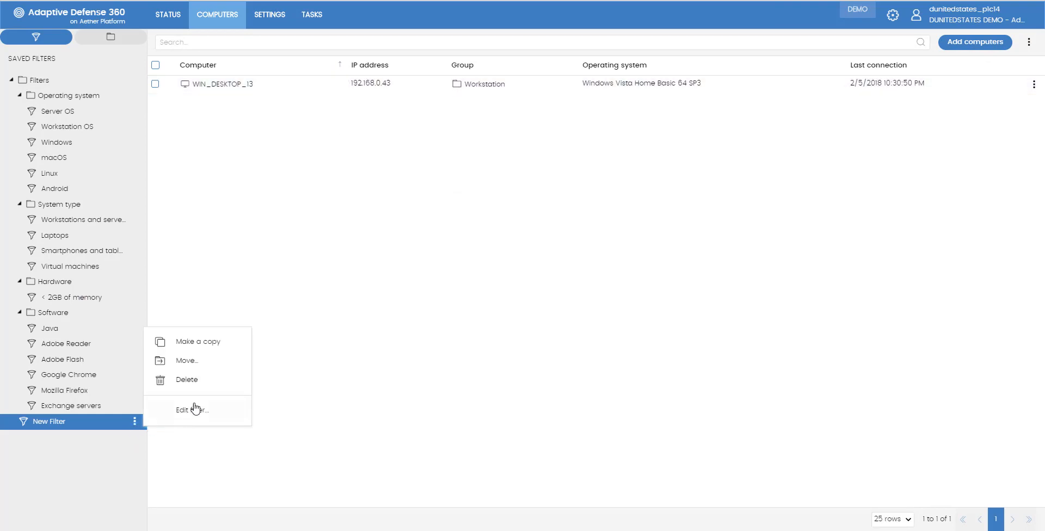
click(186, 380)
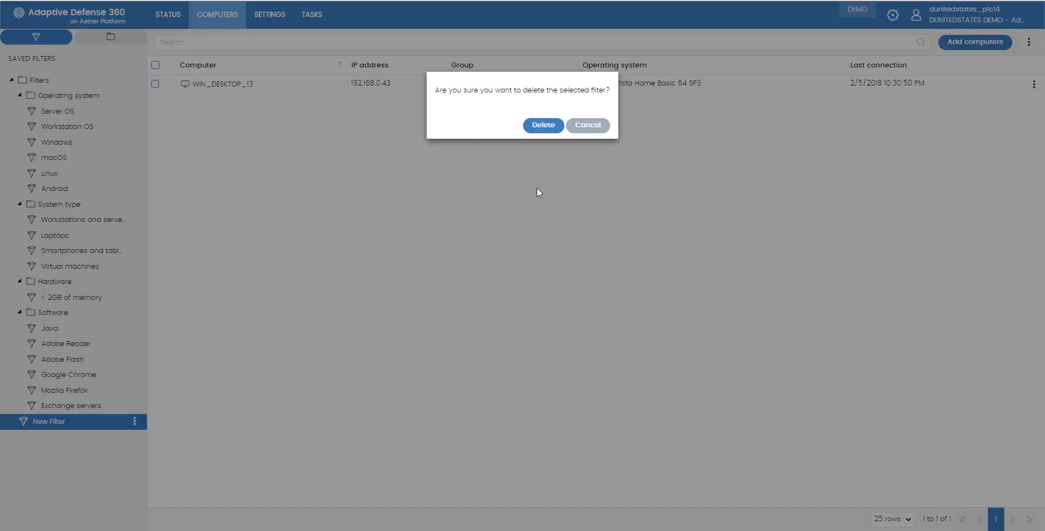
click(543, 125)
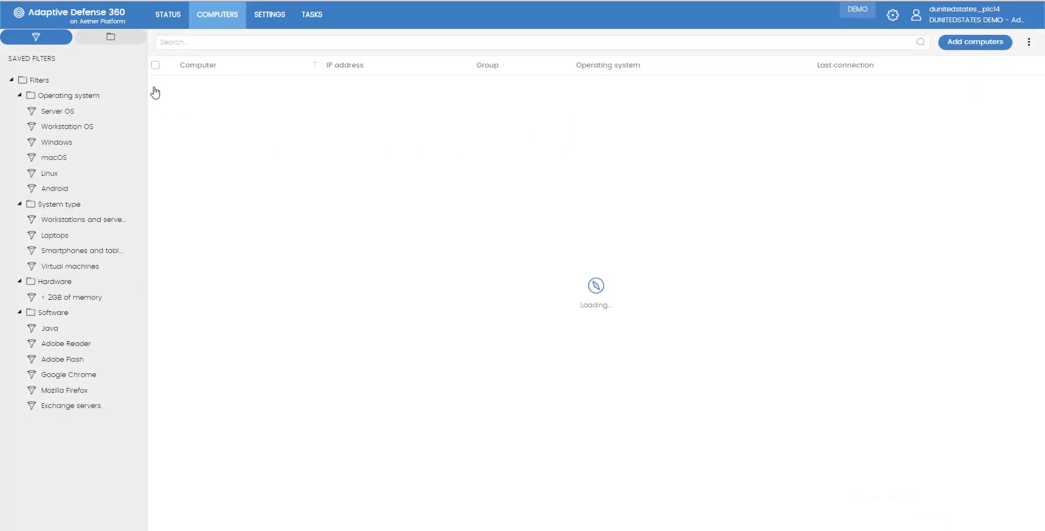
click(110, 37)
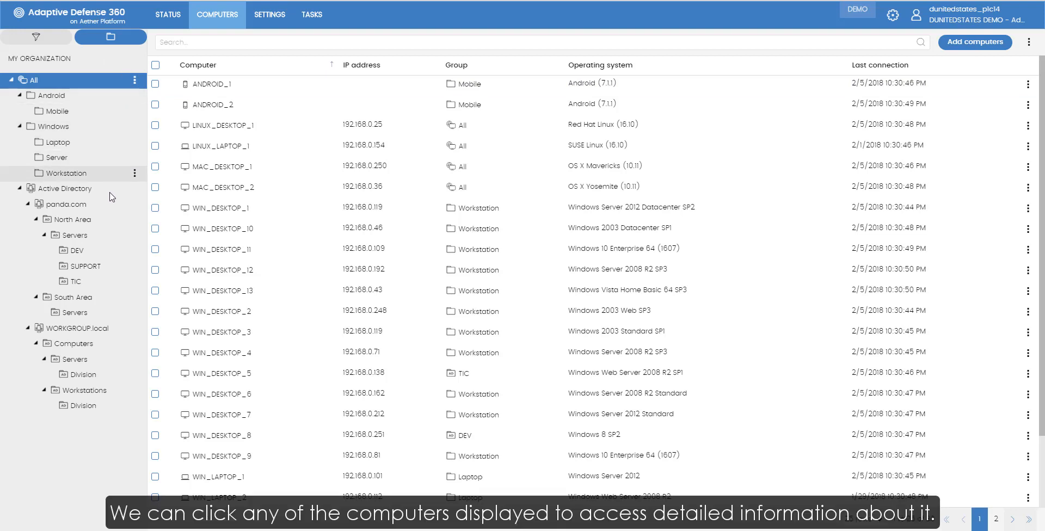
Open WIN_DESKTOP_1's details from the All computers list
click(135, 189)
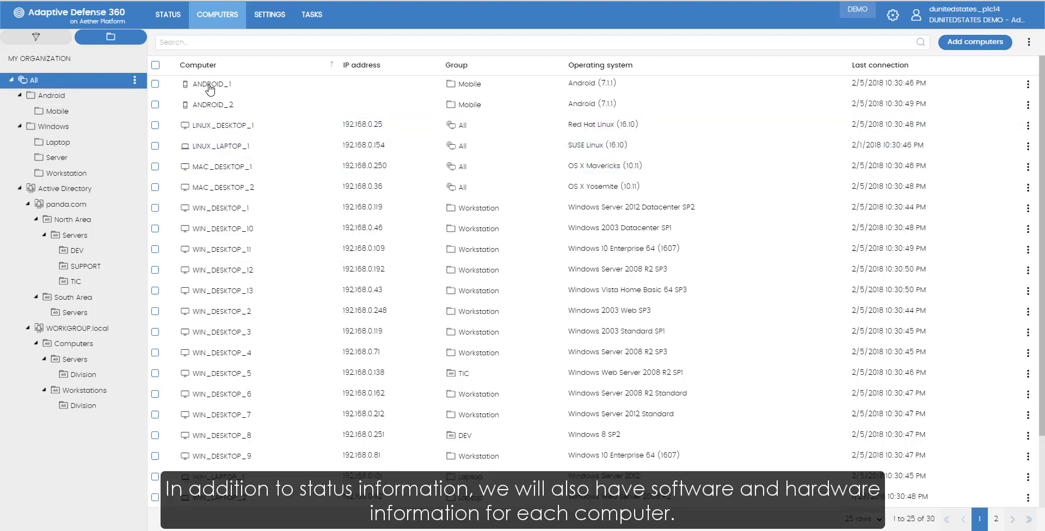
click(211, 83)
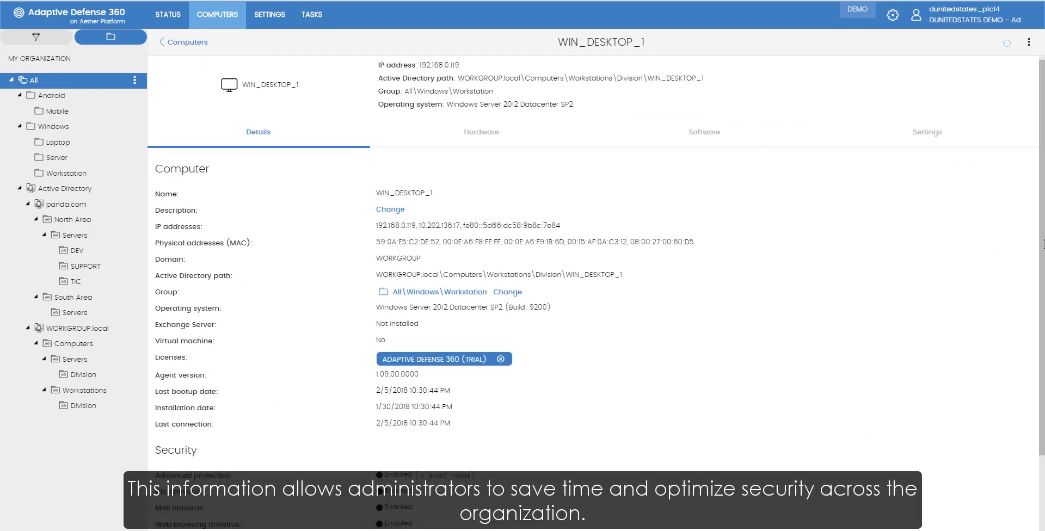
Inspect WIN_DESKTOP_1's hardware CPU usage, then view its installed software list
scroll(down, 3)
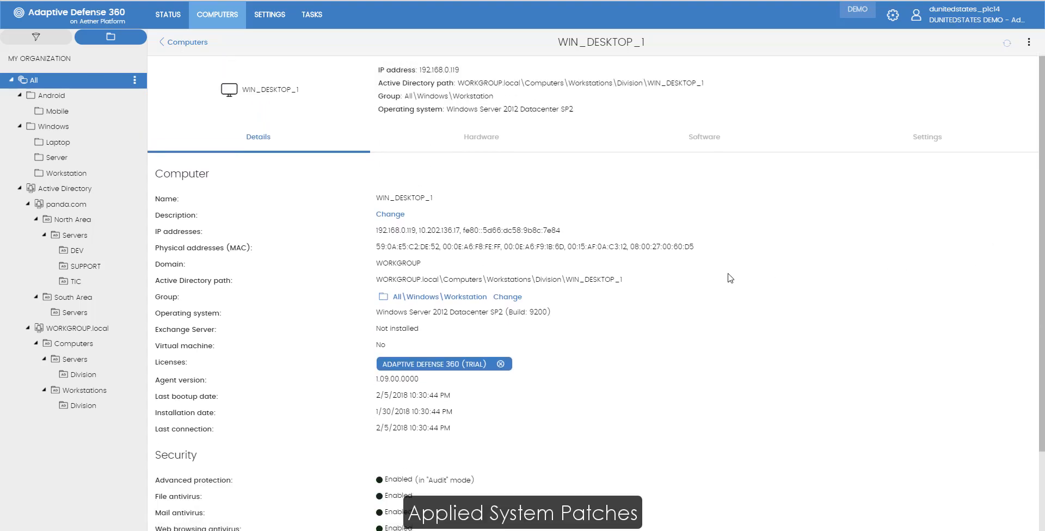
click(480, 137)
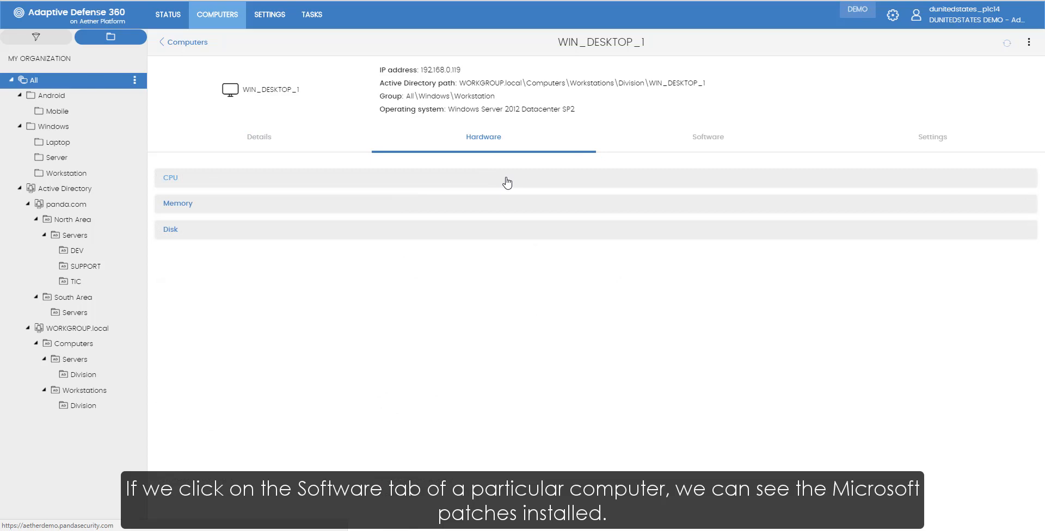
click(170, 178)
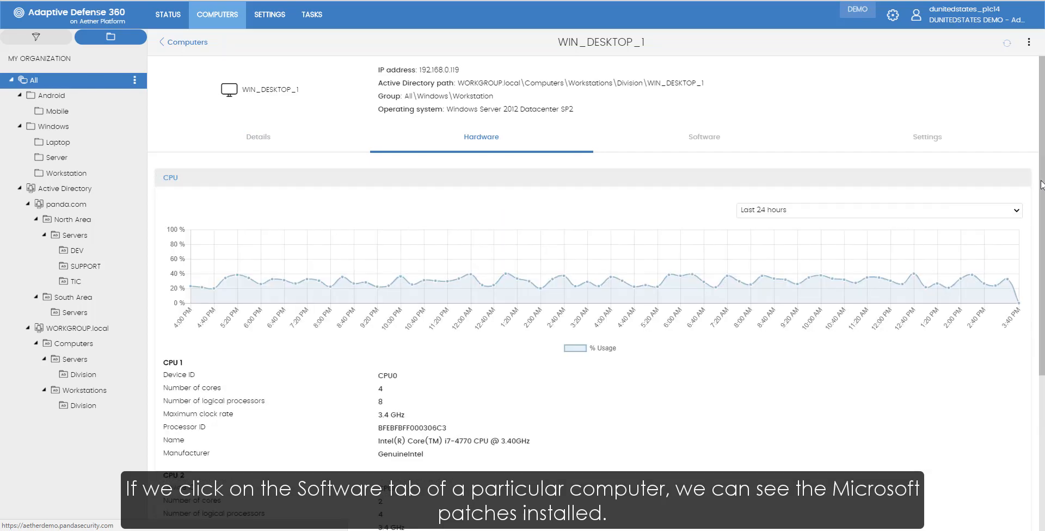
click(703, 137)
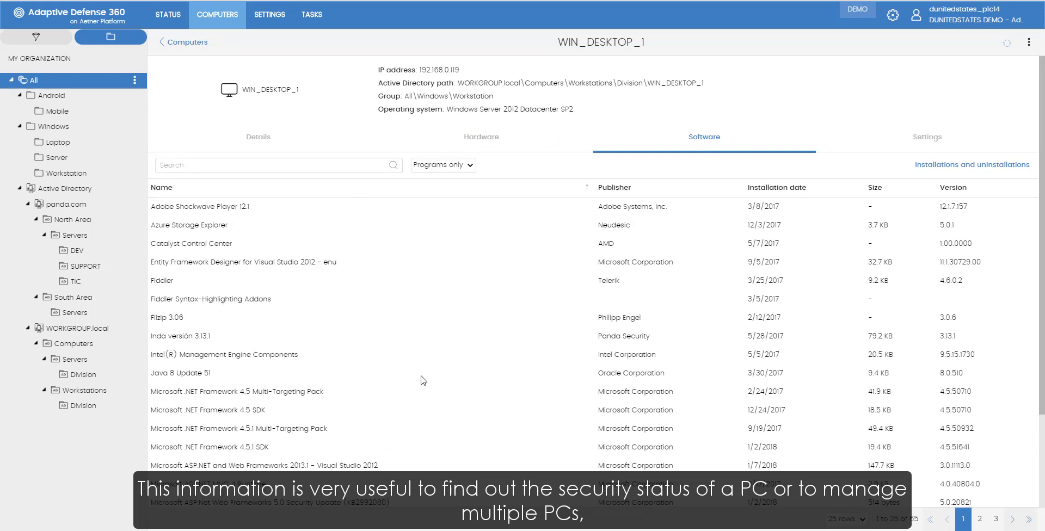
mouse_move(496, 177)
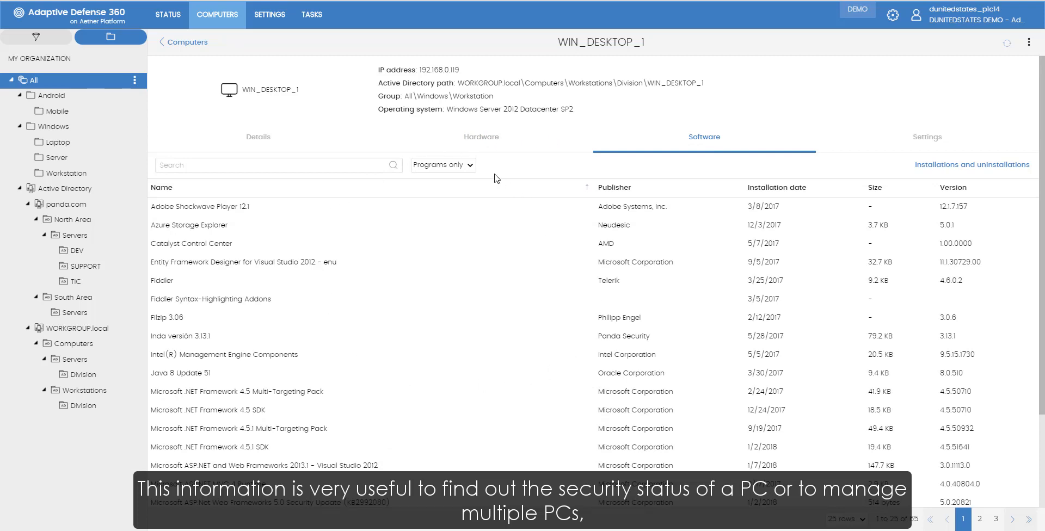
List all software including updates filtered by 'KB', and check the installation history
click(442, 164)
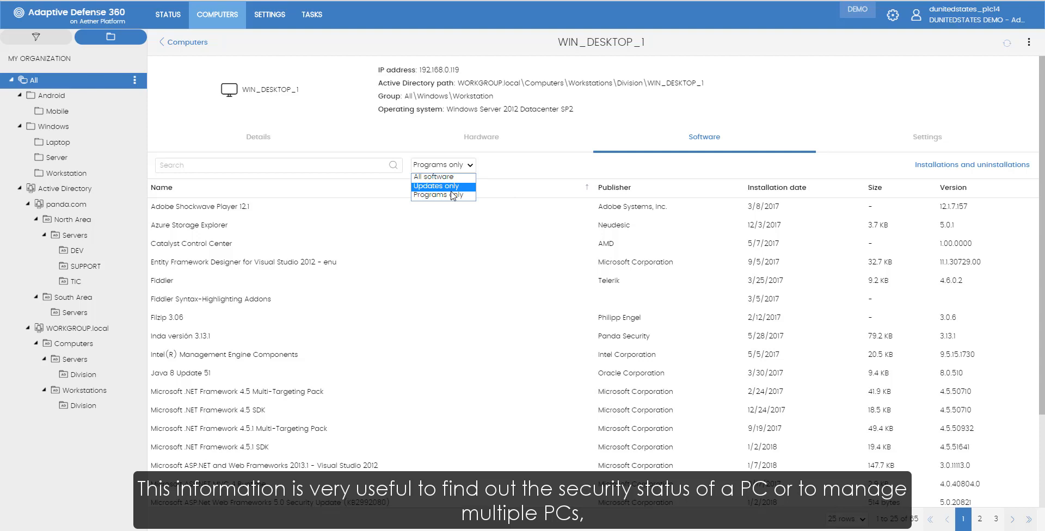
click(432, 176)
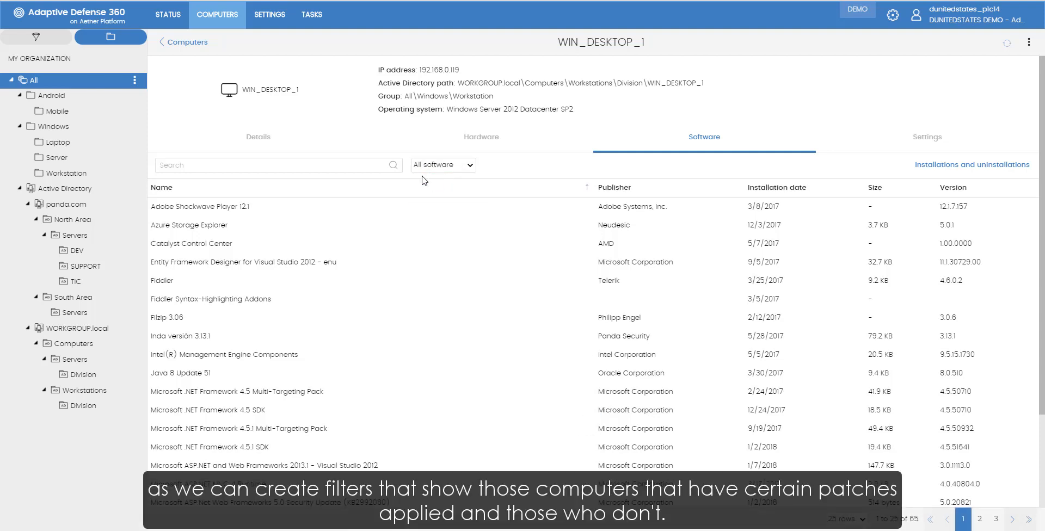
text(KB)
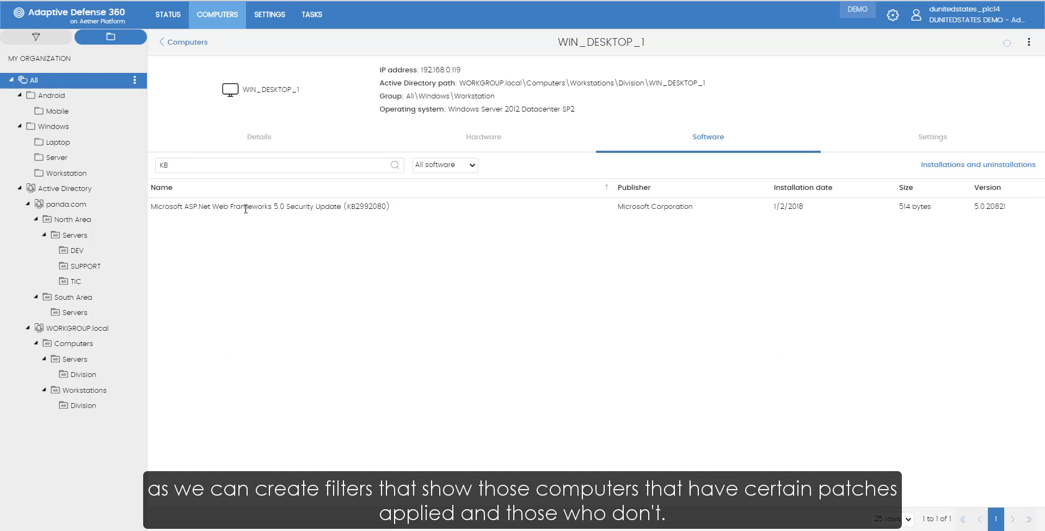
mouse_move(790, 229)
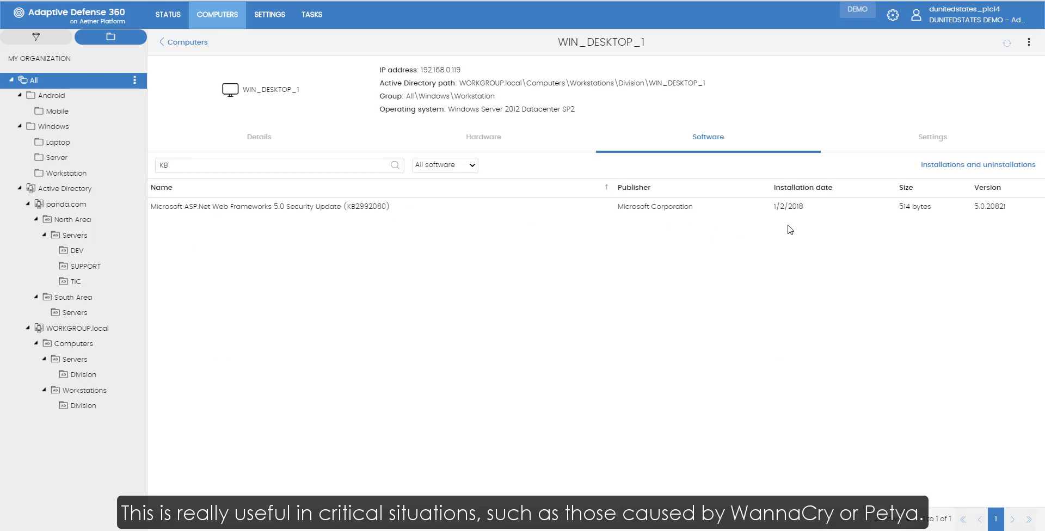
click(977, 164)
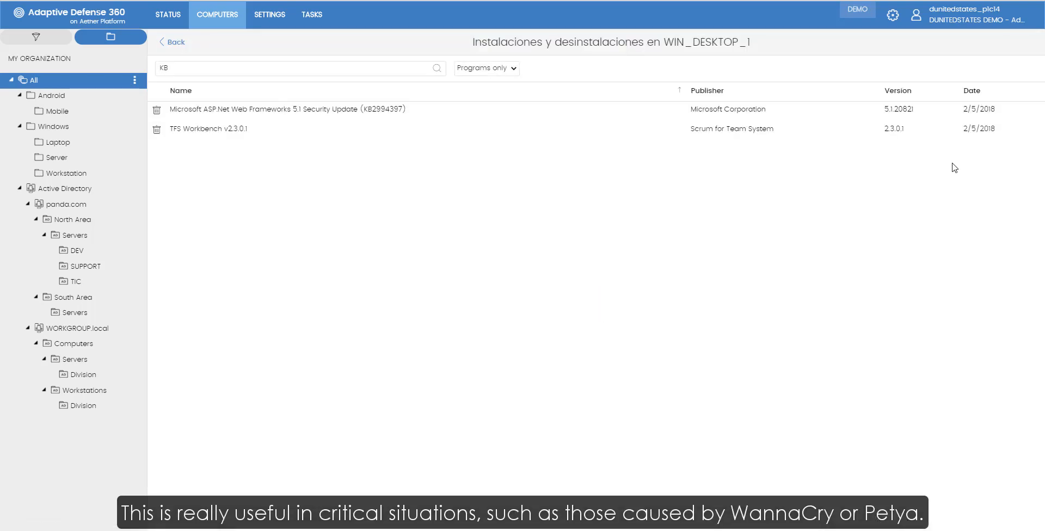
mouse_move(175, 45)
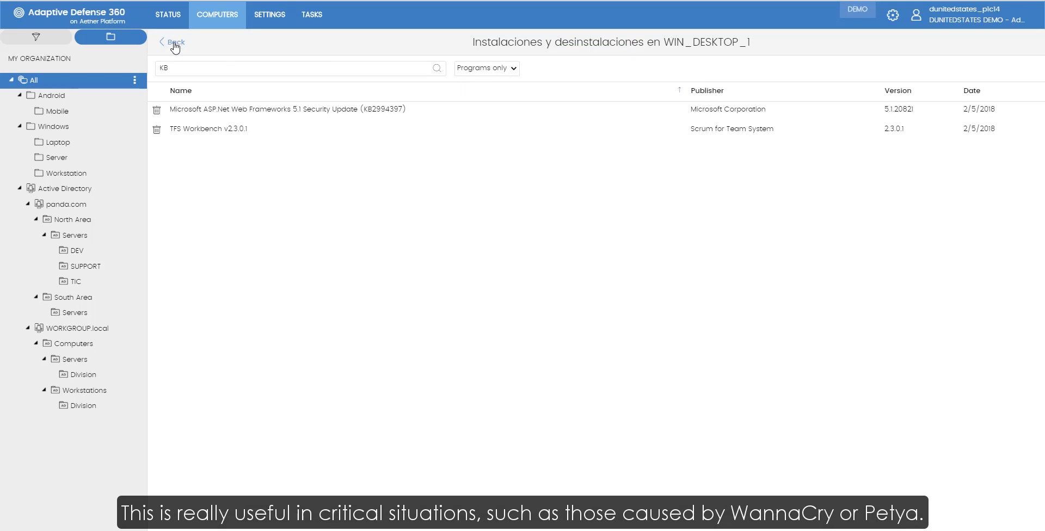
click(173, 42)
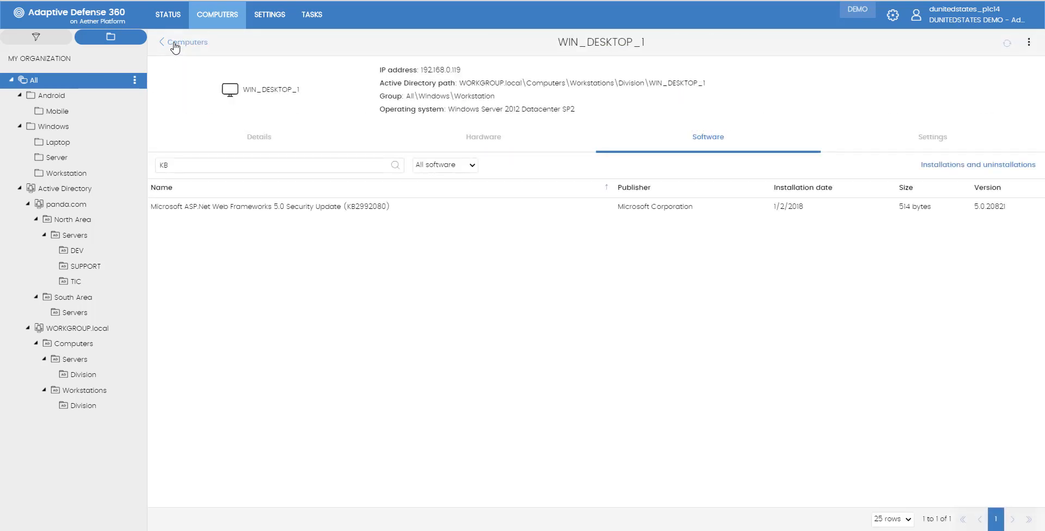
Return to the full computers list and start a new saved filter in the Filters folder
click(189, 42)
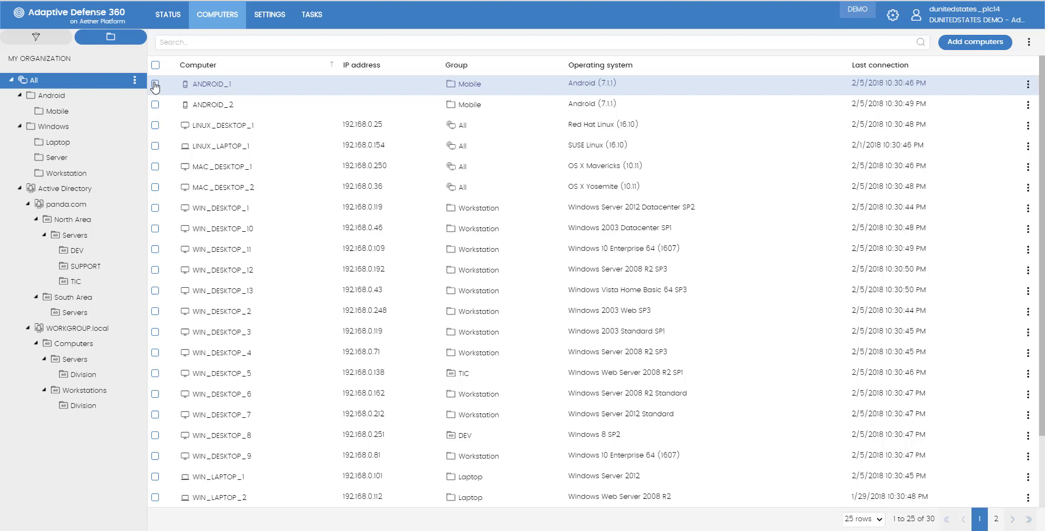
click(37, 37)
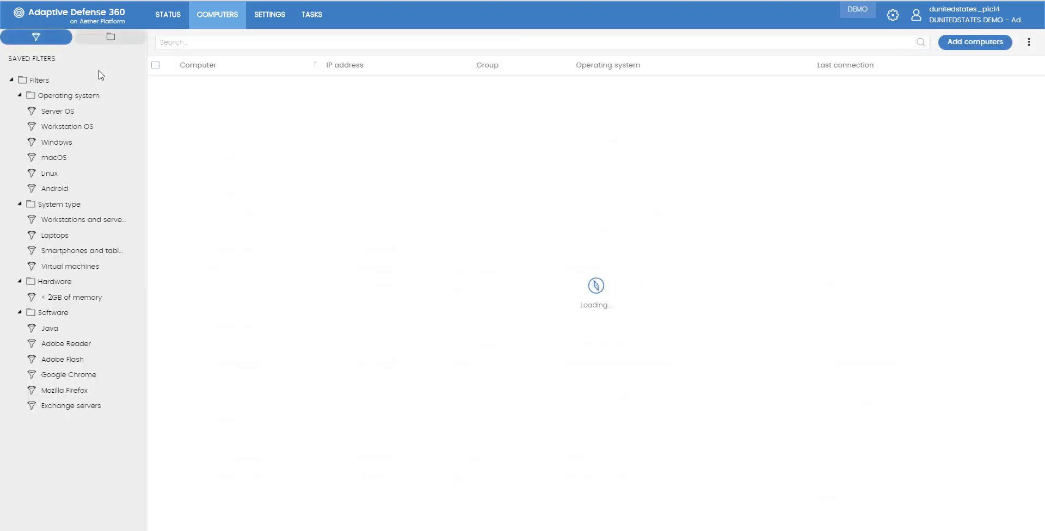
click(134, 81)
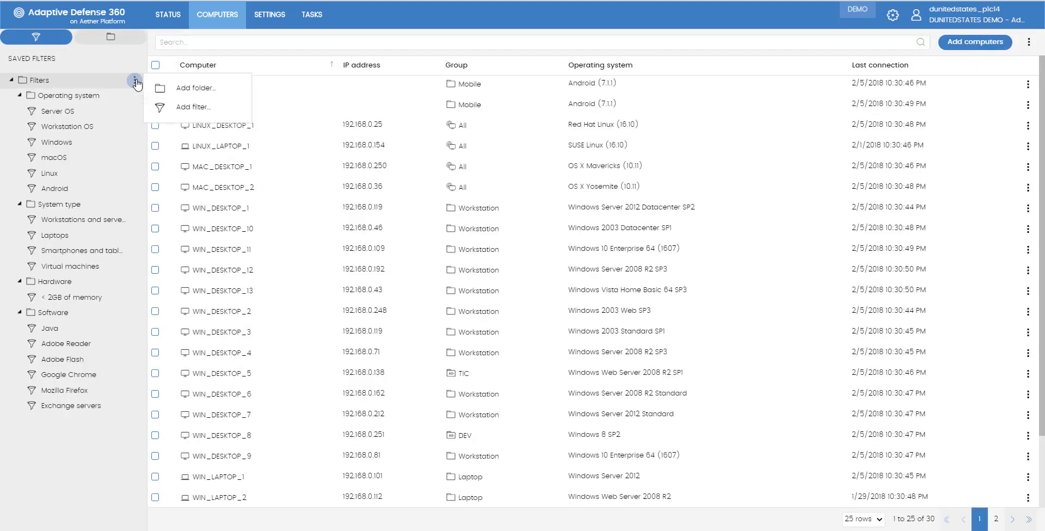
click(193, 106)
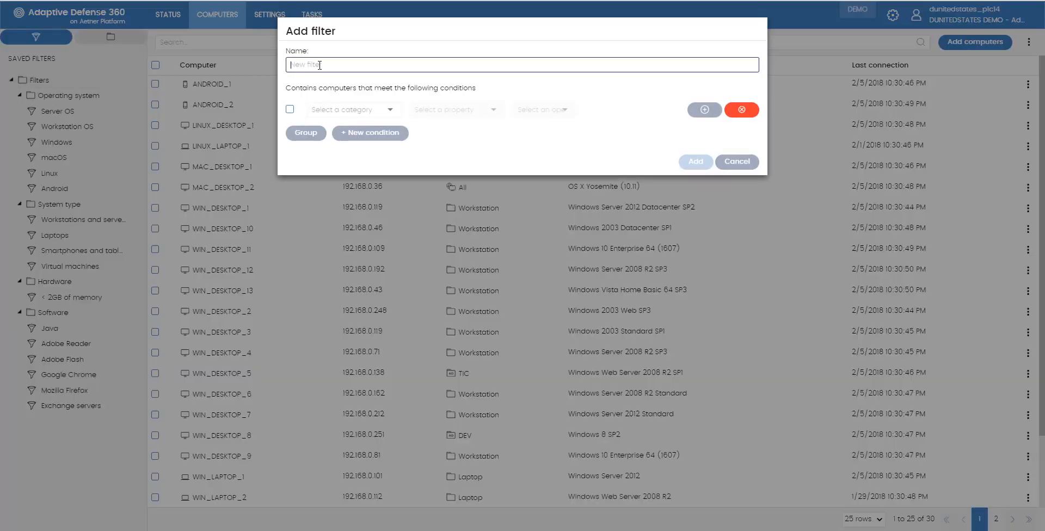
Save filter 'Computers without XP patch' with condition Software name doesn't contain 'KB'
text(Computers without XP patch)
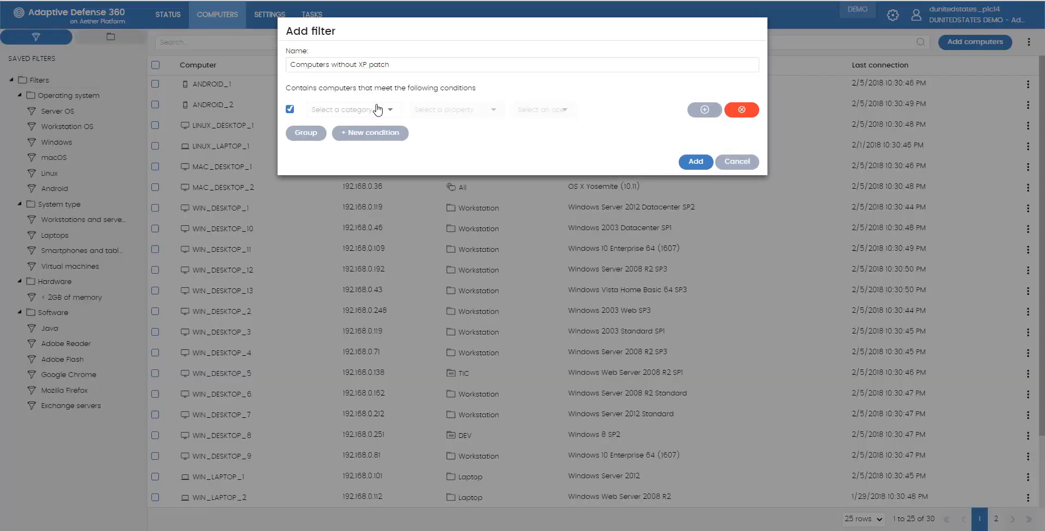
click(352, 109)
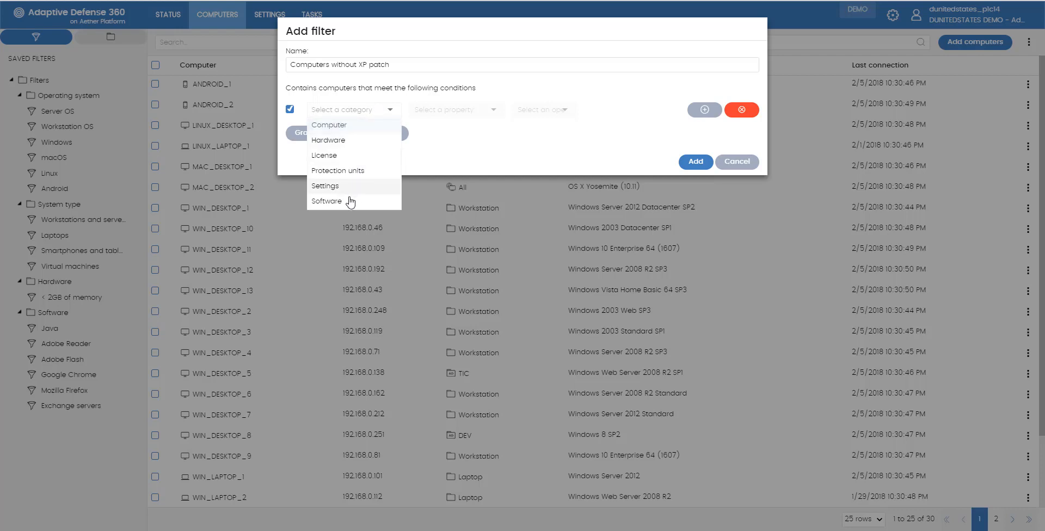
click(327, 201)
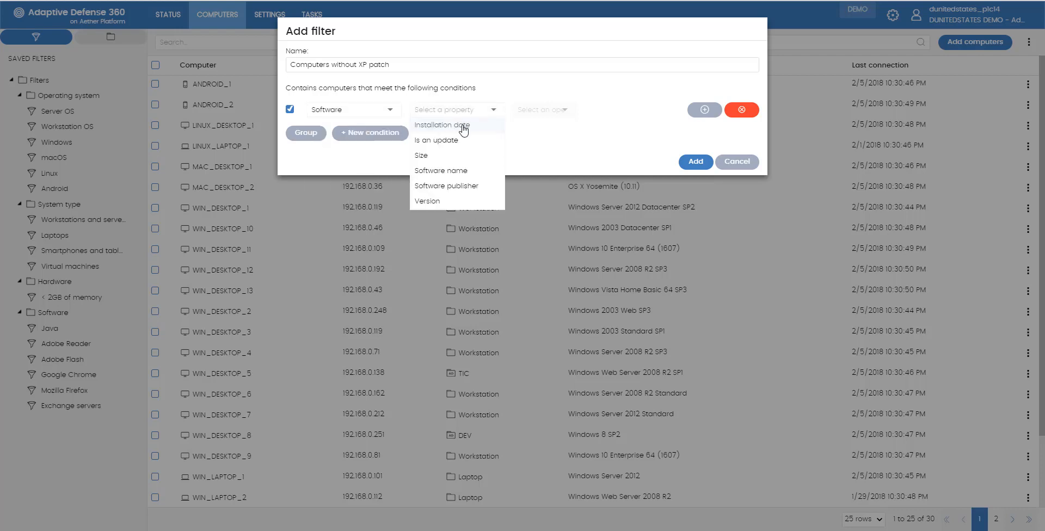
click(440, 170)
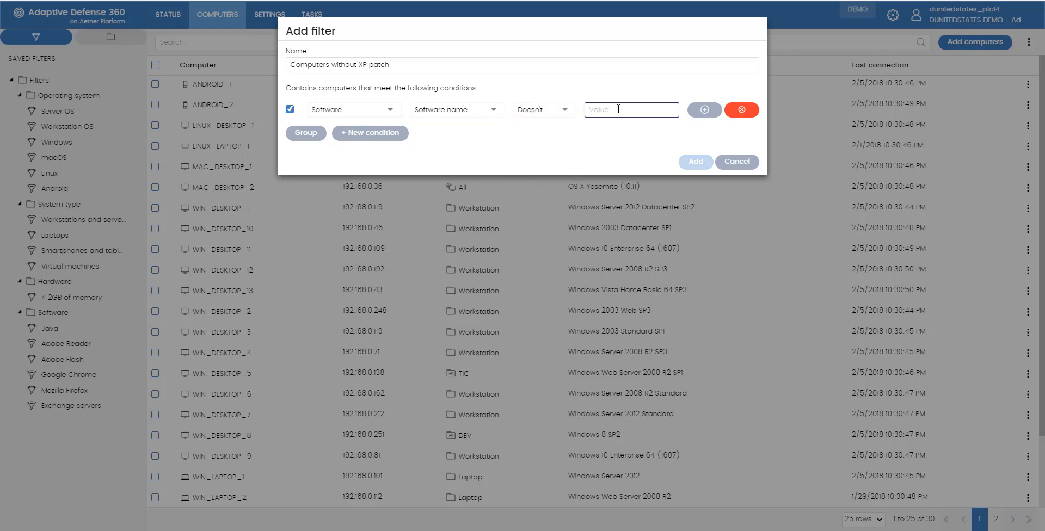
text(KB)
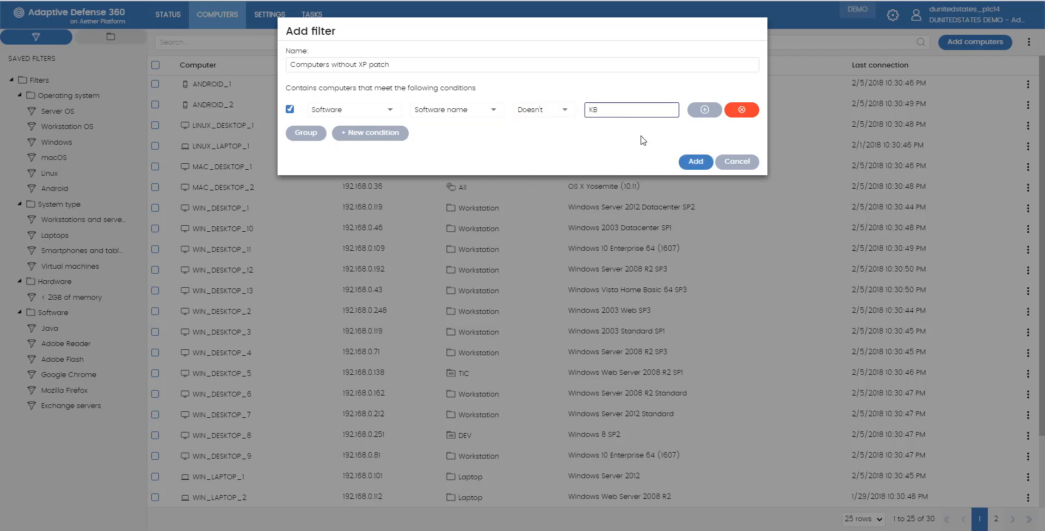
click(695, 161)
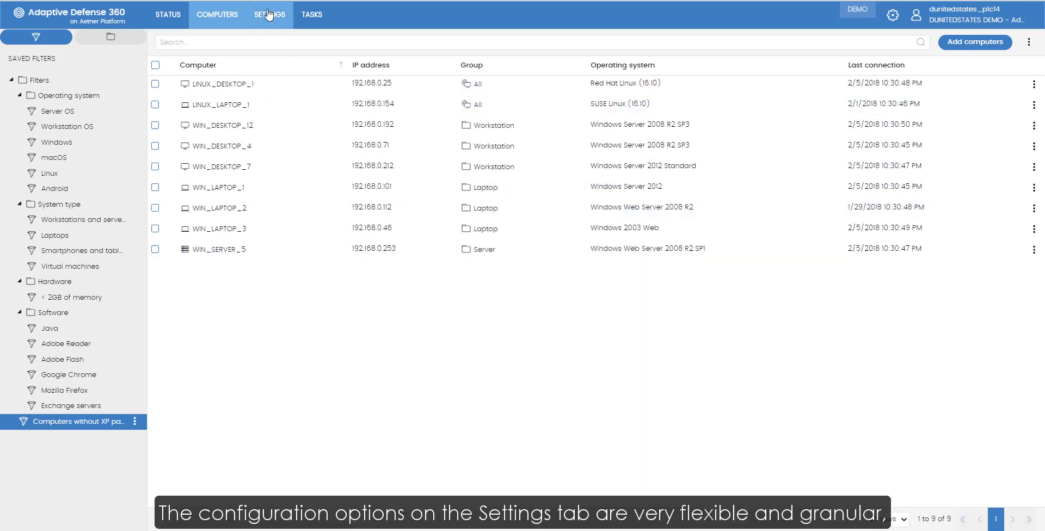
Open per-computer profile PerDevice Settings [00] and expand its Updates and anti-tampering sections
click(269, 14)
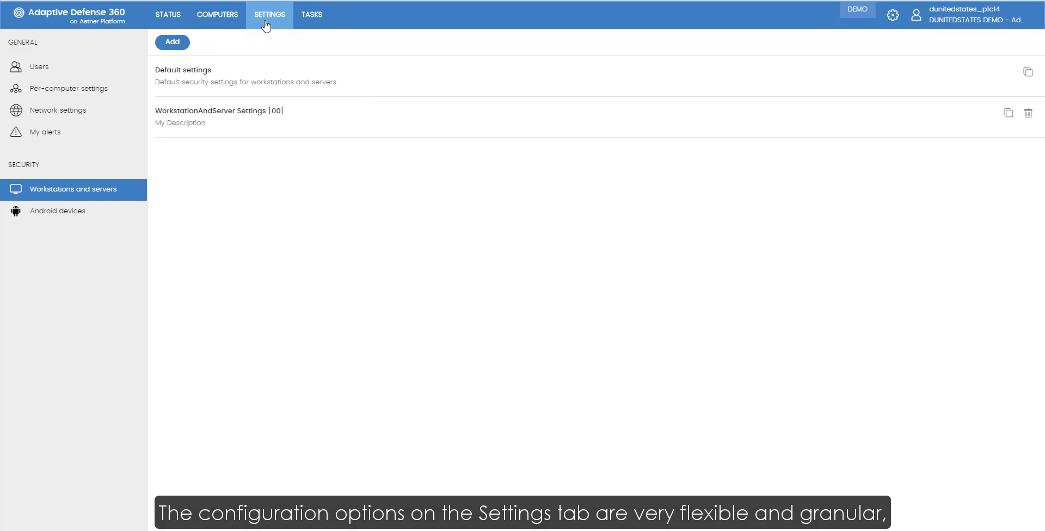
mouse_move(203, 119)
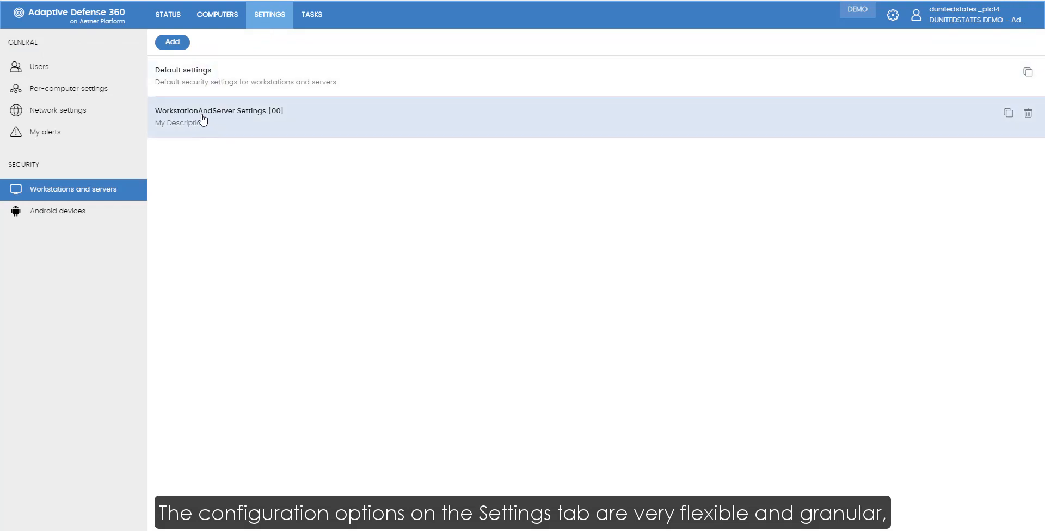
click(69, 88)
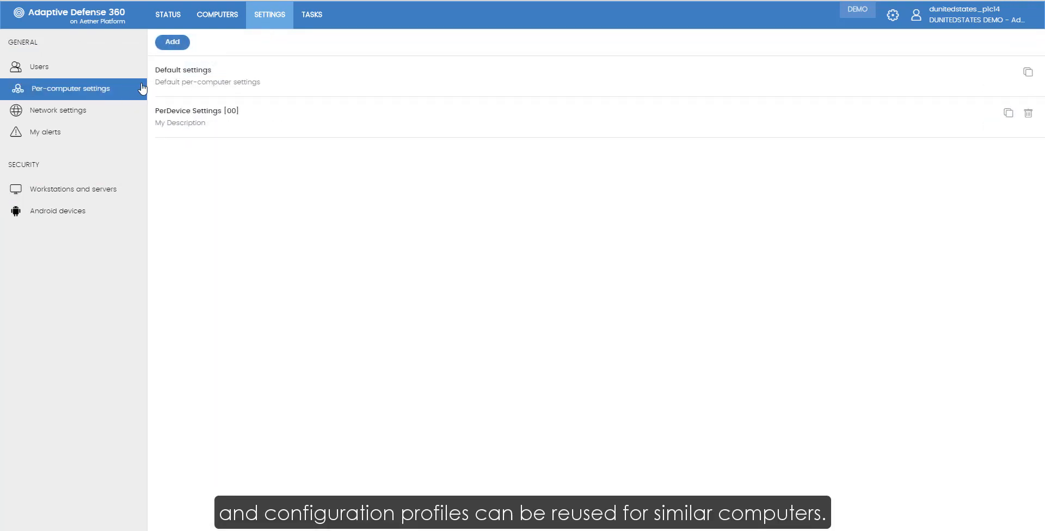
mouse_move(238, 111)
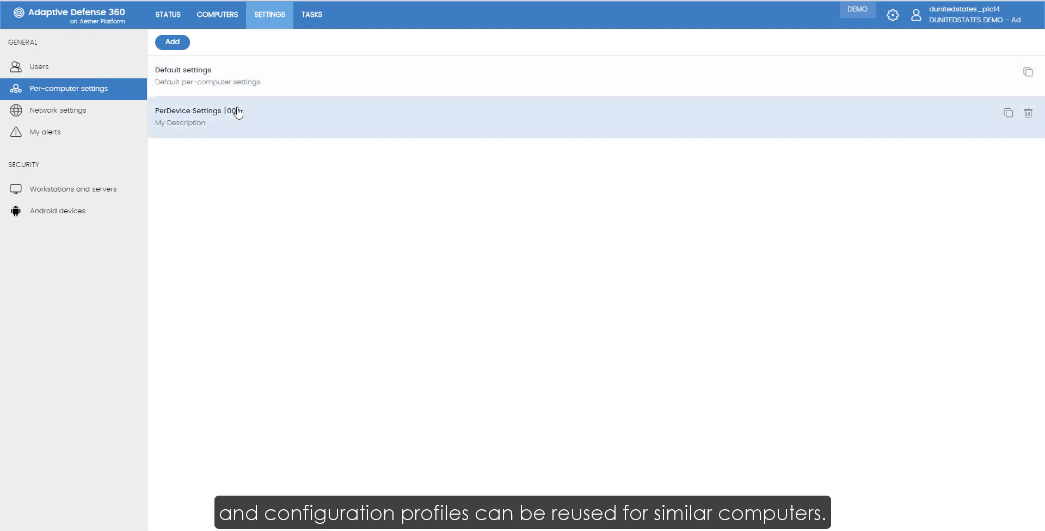
click(193, 114)
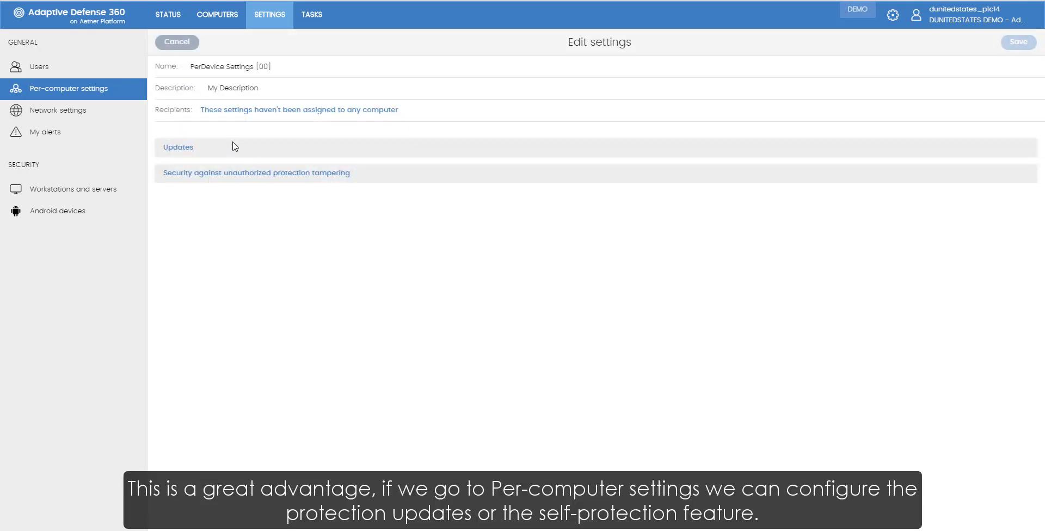
click(178, 147)
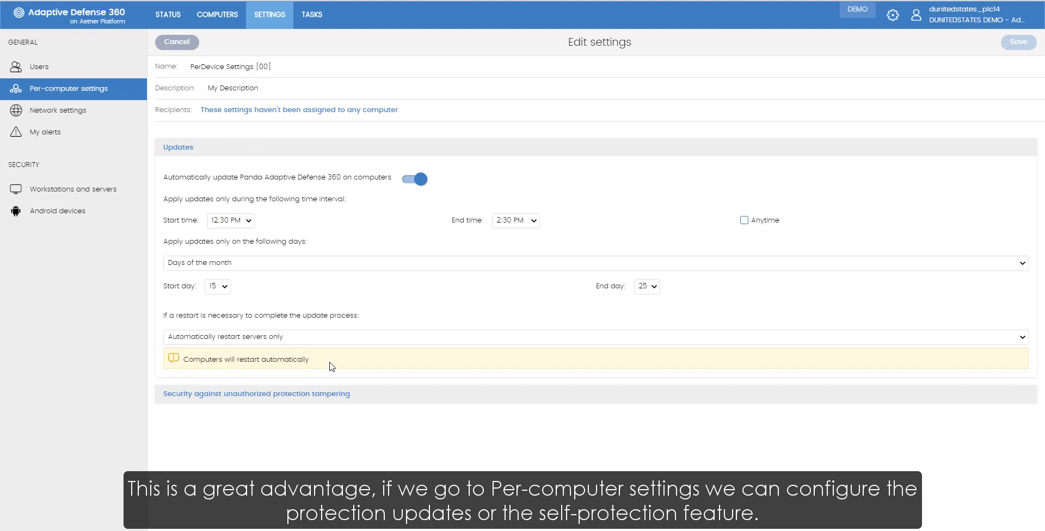
mouse_move(392, 398)
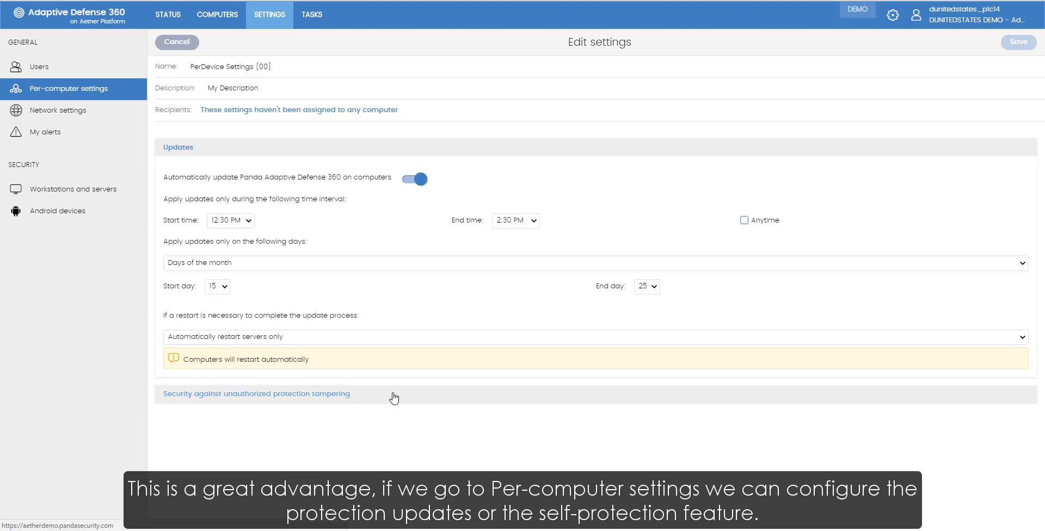
click(255, 394)
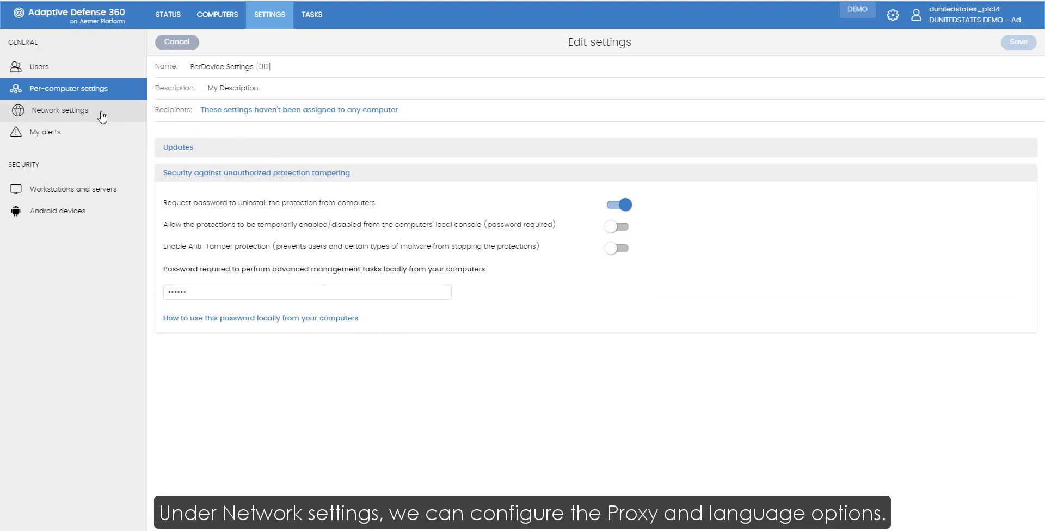
Open network profile My Device Settings [00] and expand the proxy's Advanced options
click(60, 110)
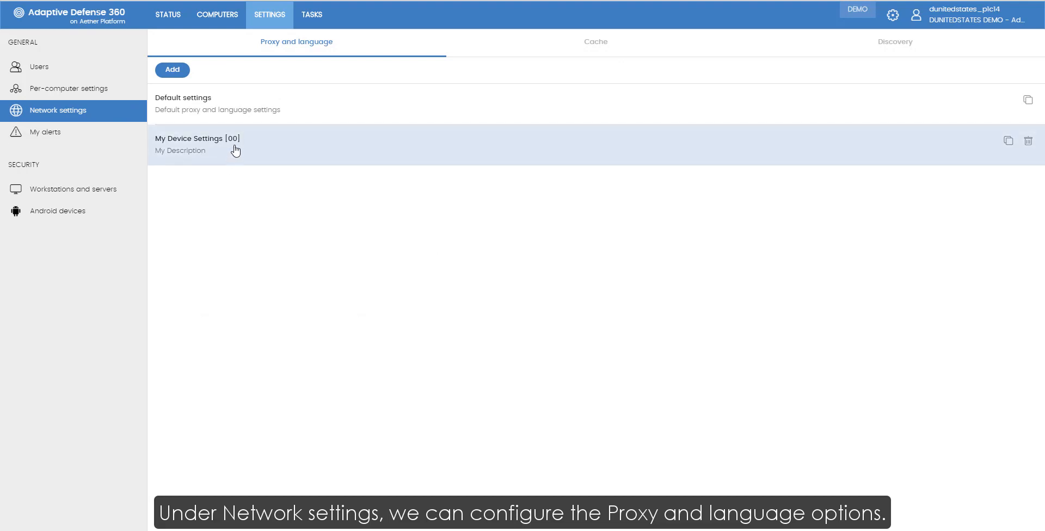
click(197, 144)
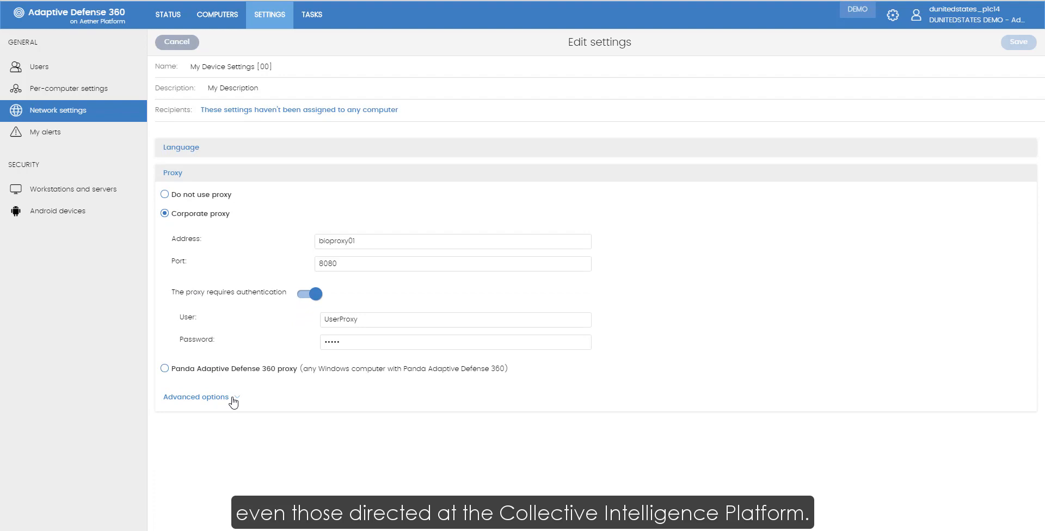
click(195, 397)
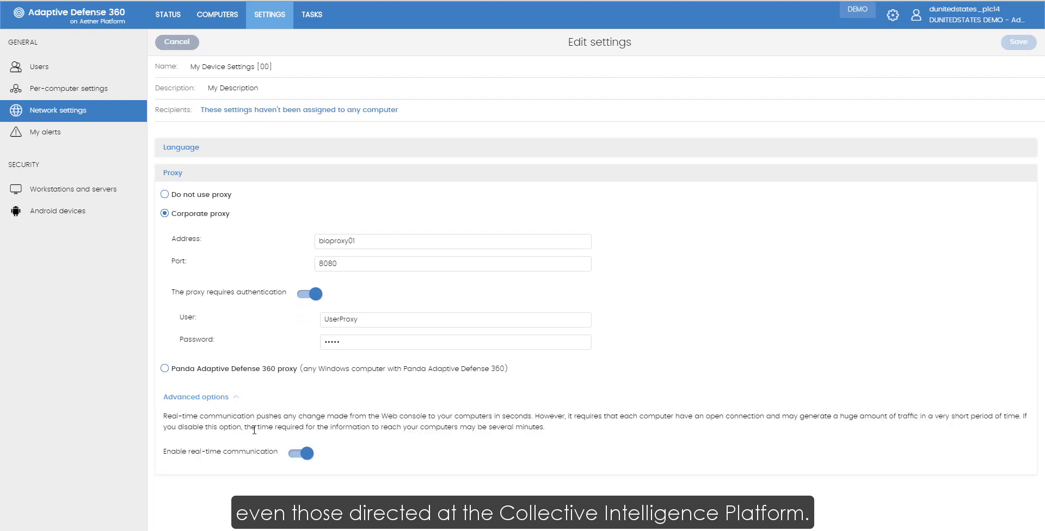
mouse_move(293, 330)
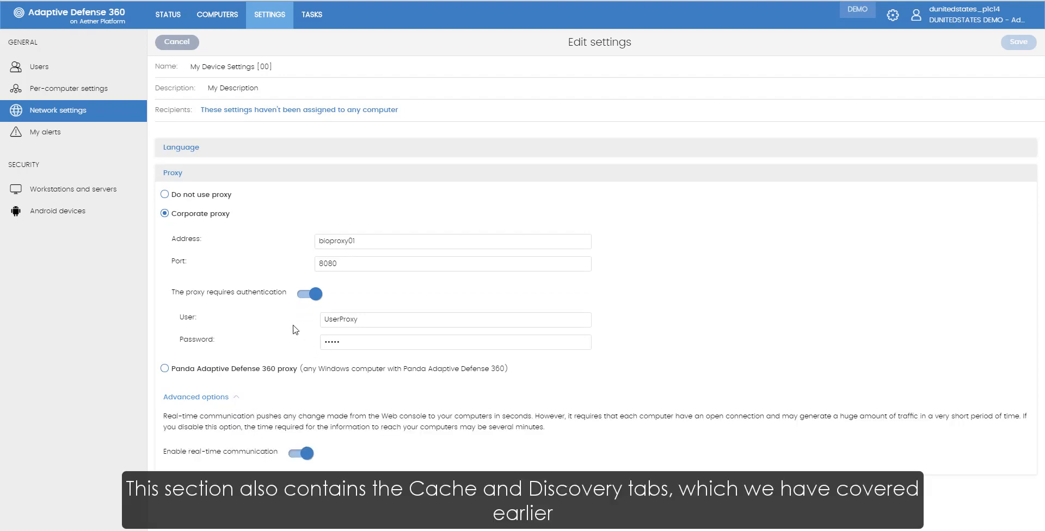
mouse_move(200, 151)
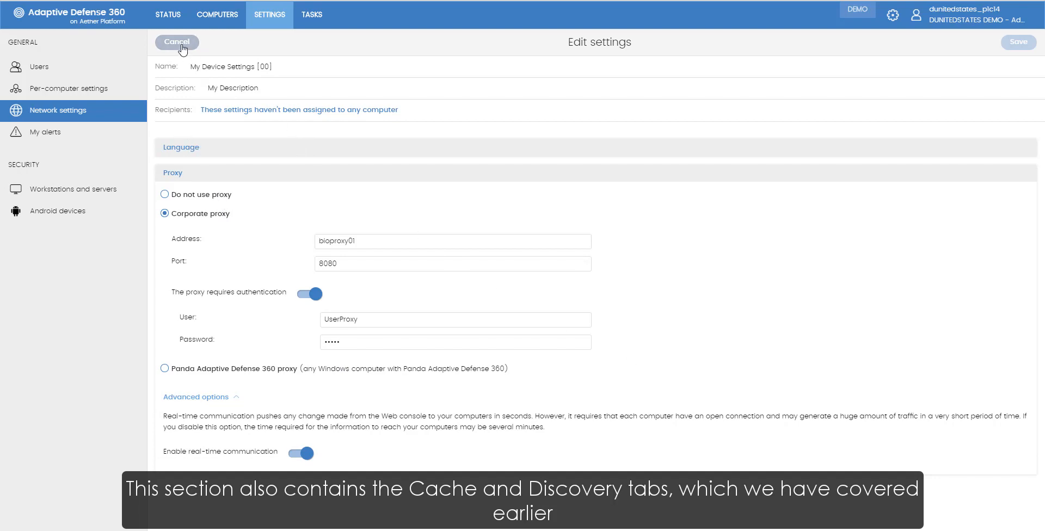
Leave the profile, view the cache computer, then list the four discovery computers
click(176, 42)
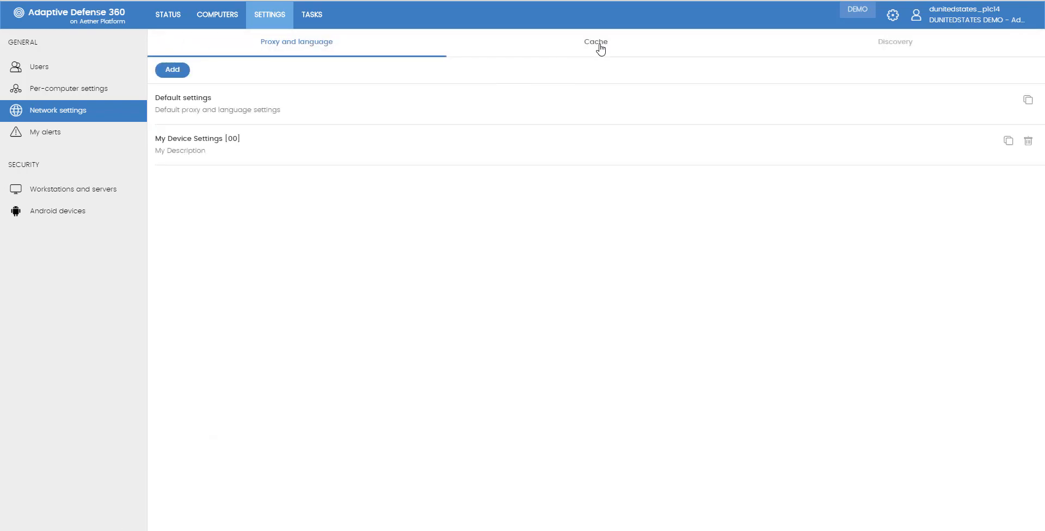
click(593, 41)
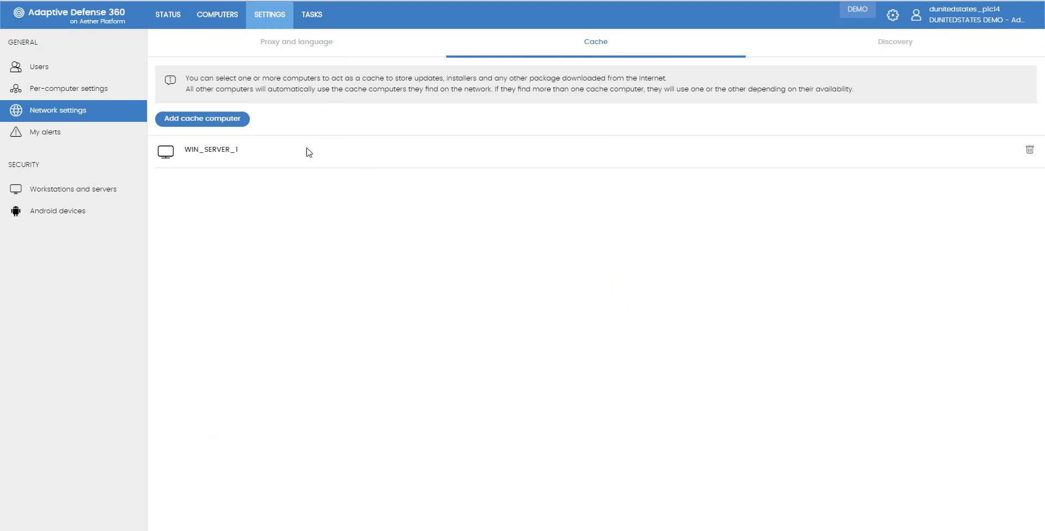
click(894, 41)
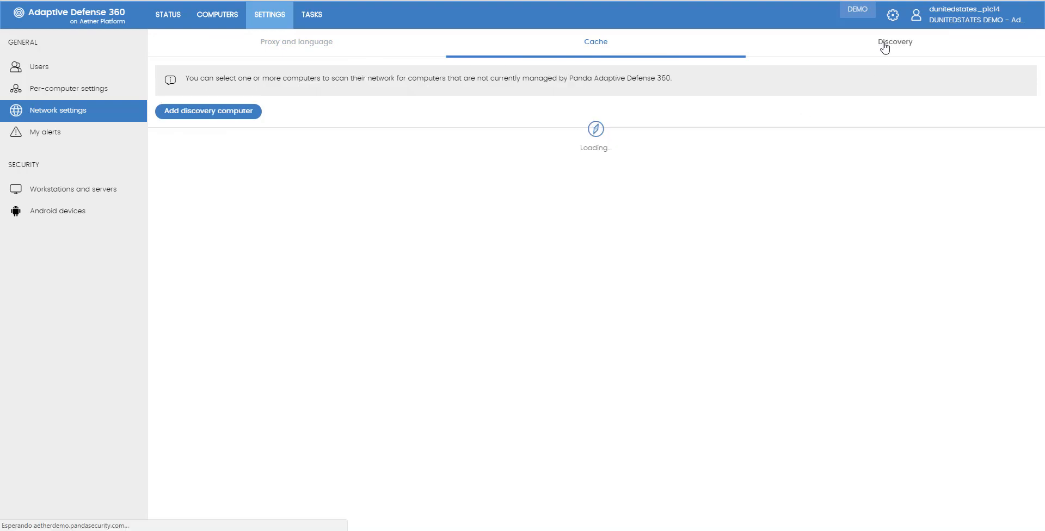
click(895, 41)
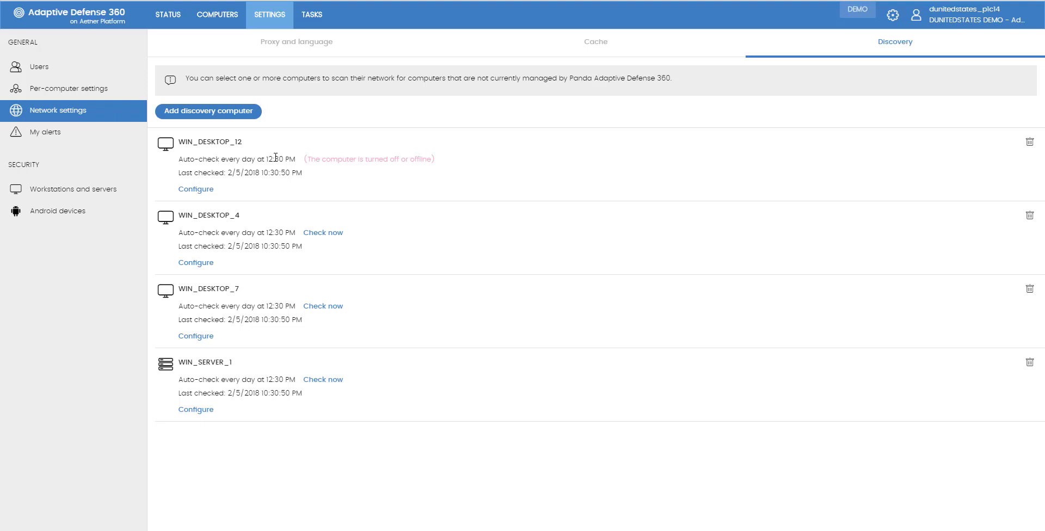
mouse_move(336, 204)
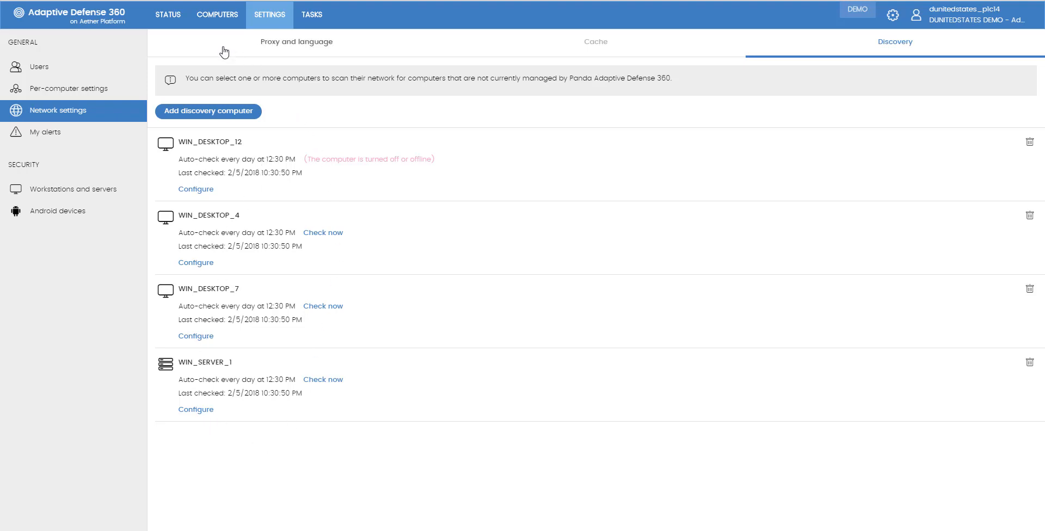
mouse_move(45, 131)
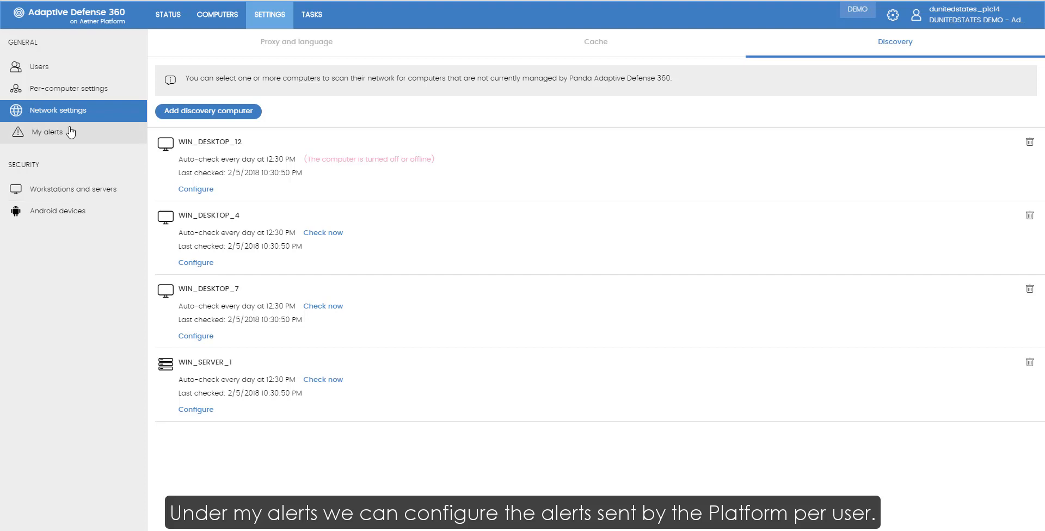
Open My alerts and turn PUP detection alerts on, then back off
click(47, 131)
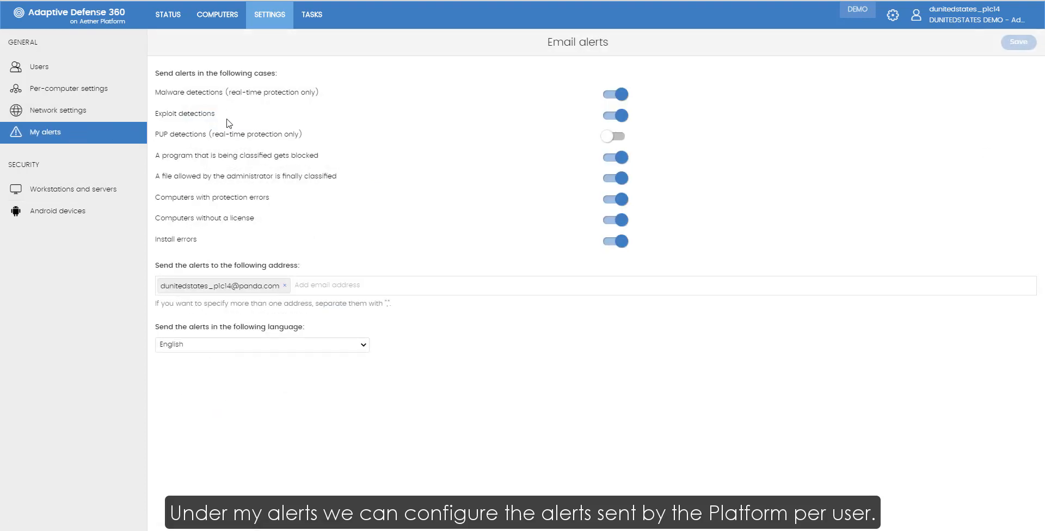
mouse_move(614, 93)
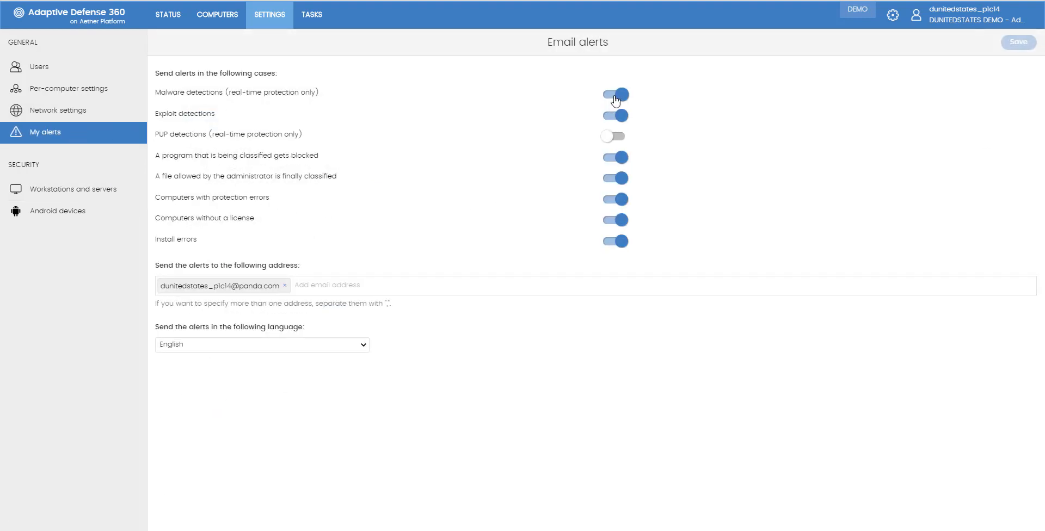
click(612, 136)
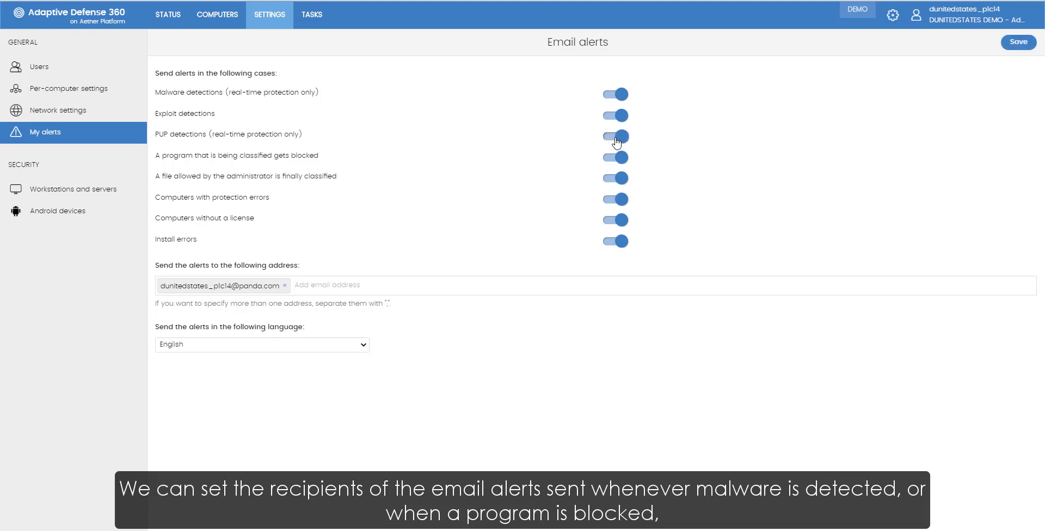
click(614, 136)
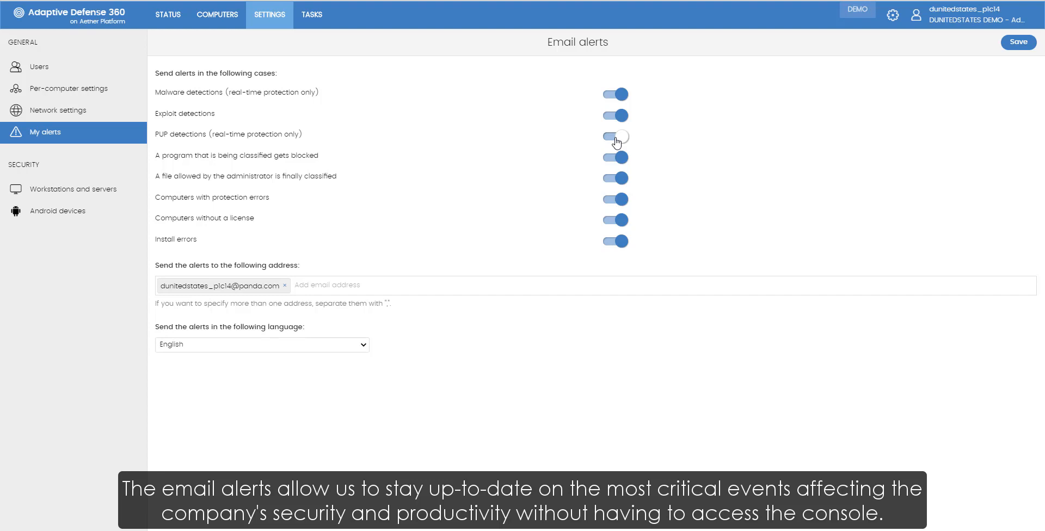
click(615, 136)
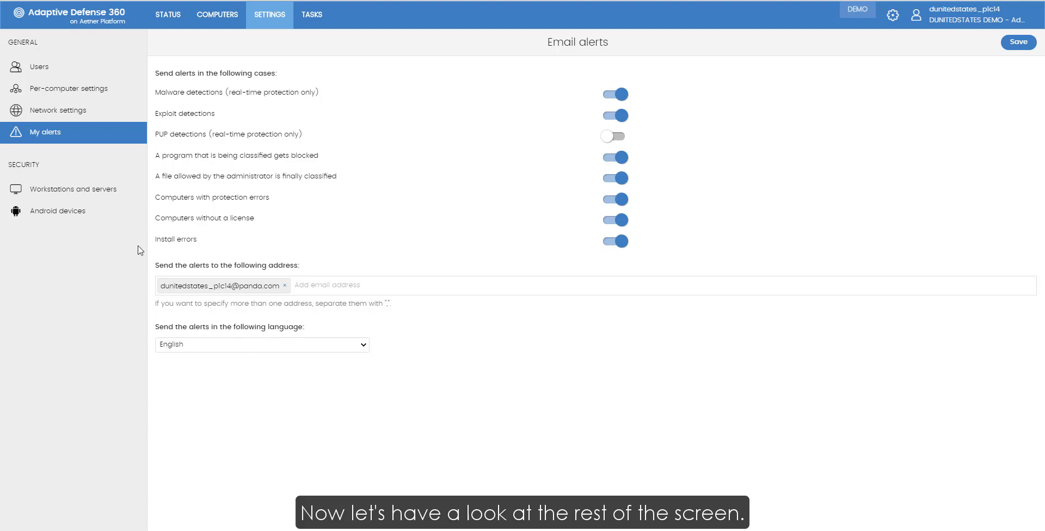
Open WorkstationAndServer Settings [00] and browse its Advanced protection options
click(75, 188)
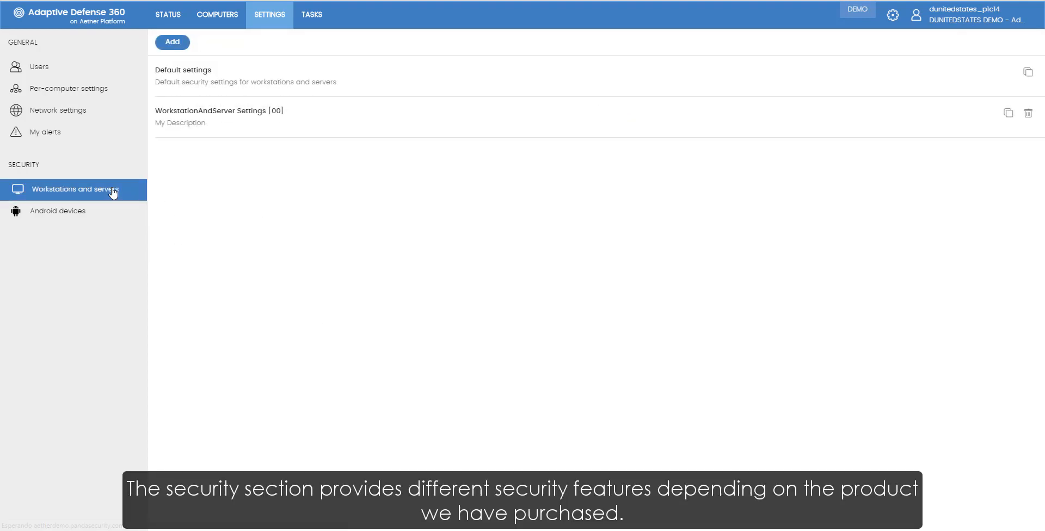
mouse_move(271, 121)
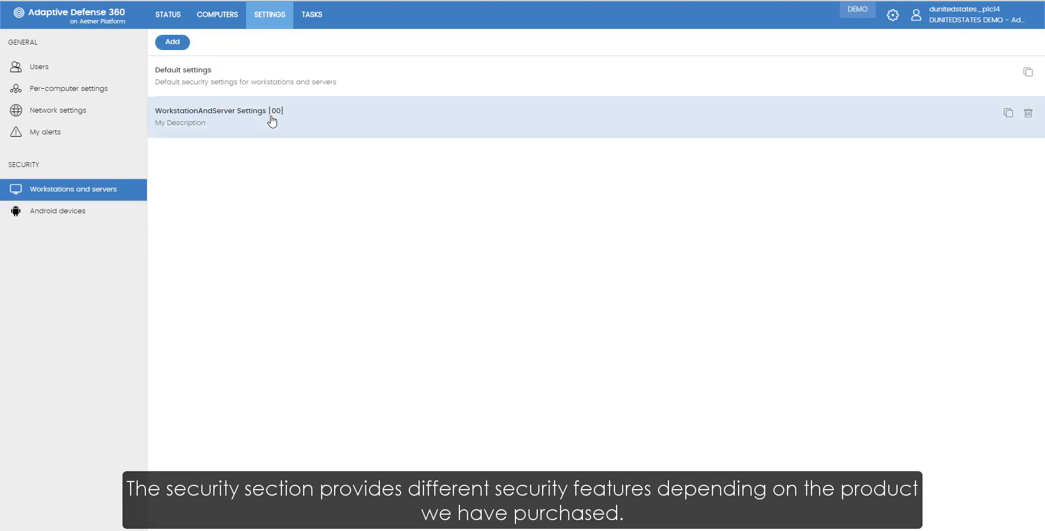
click(218, 116)
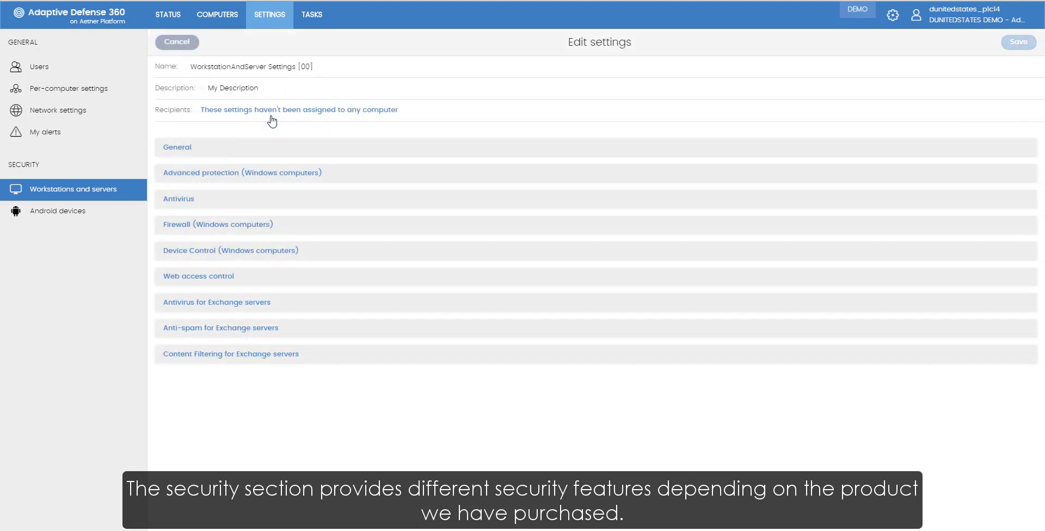
mouse_move(250, 284)
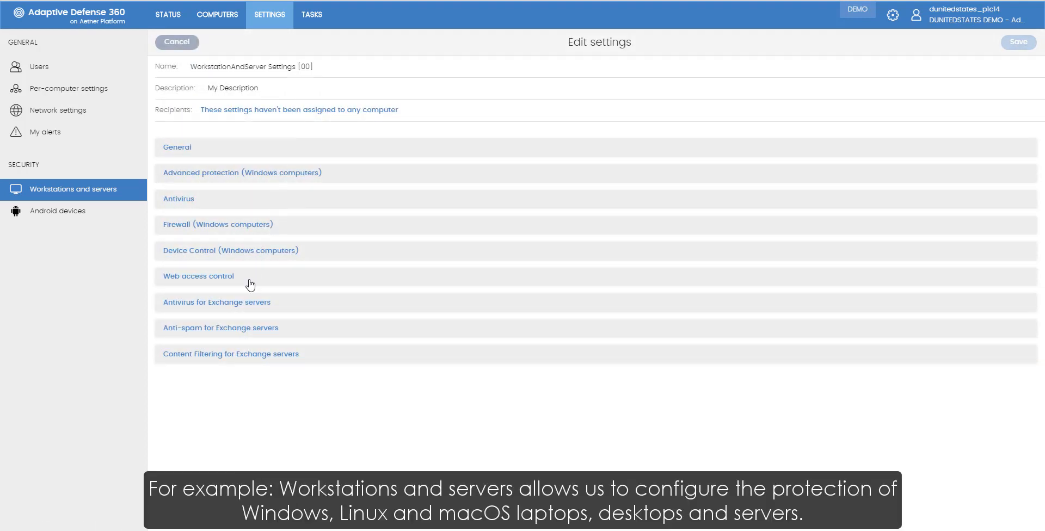
mouse_move(272, 180)
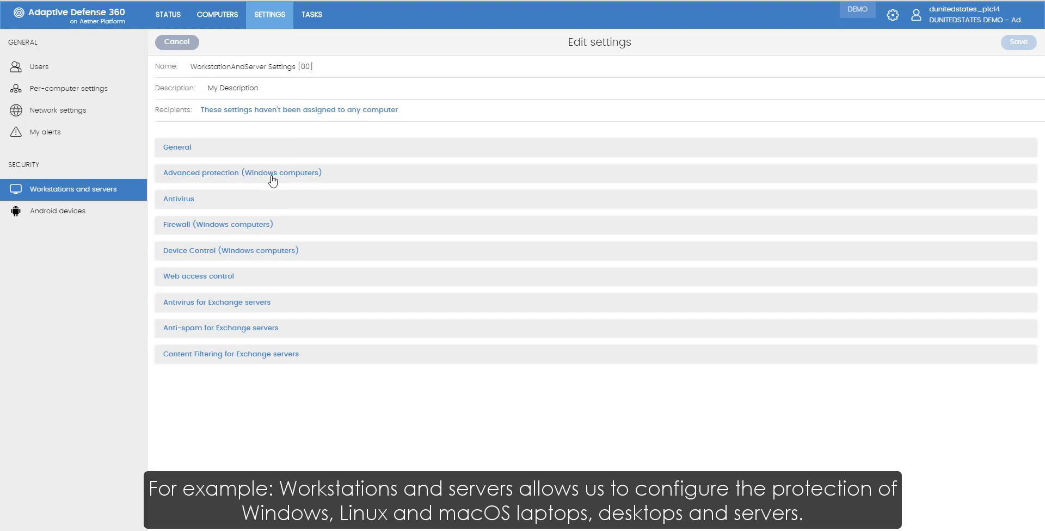
click(242, 172)
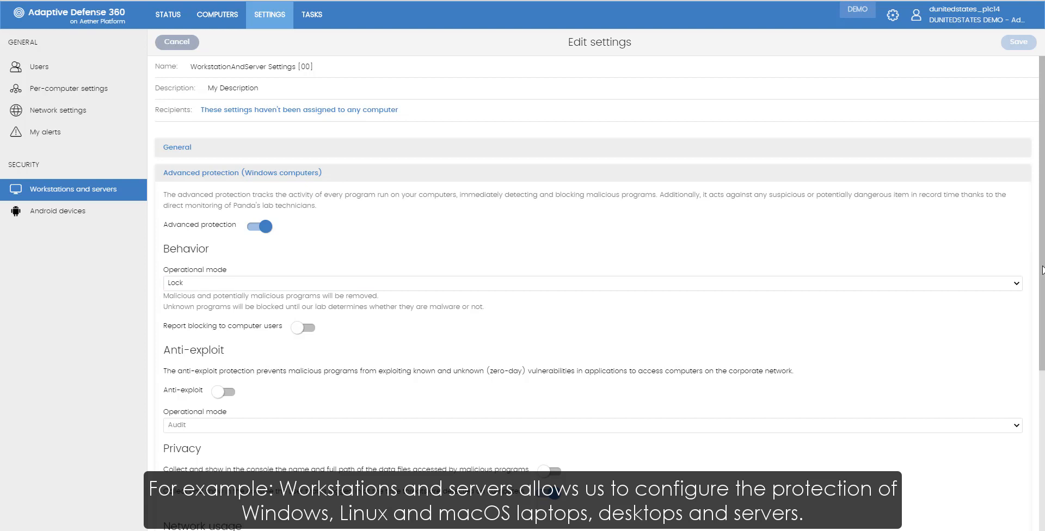
scroll(down, 3)
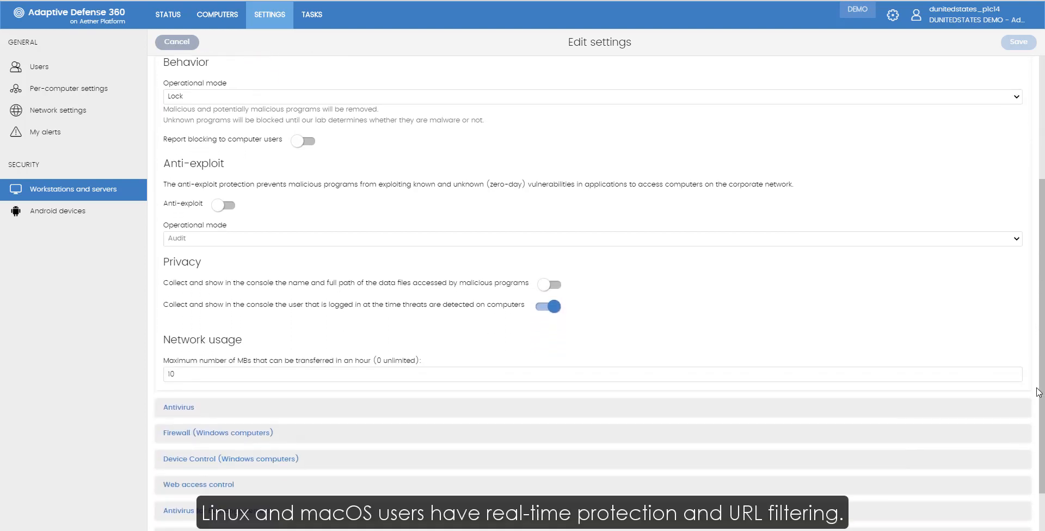
mouse_move(944, 244)
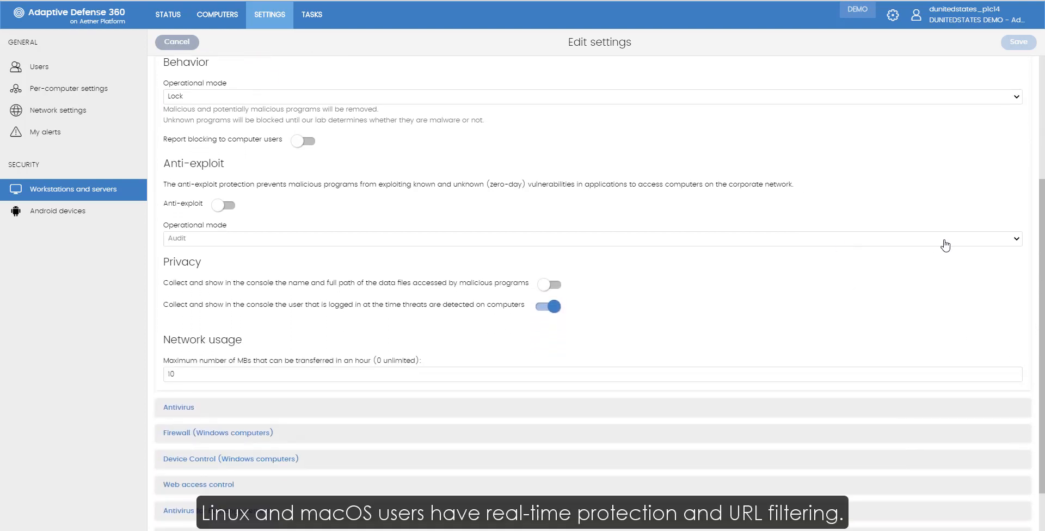
mouse_move(1021, 353)
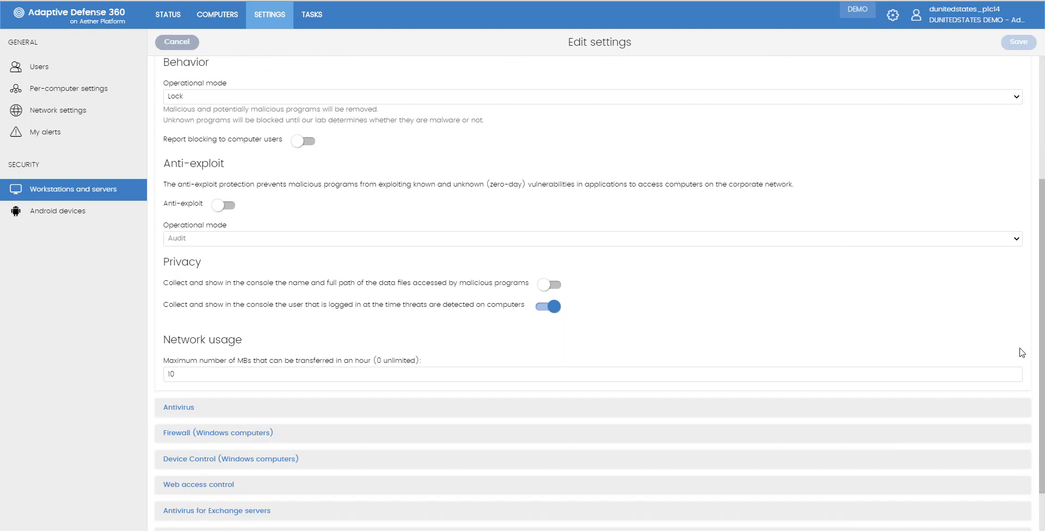
scroll(down, 3)
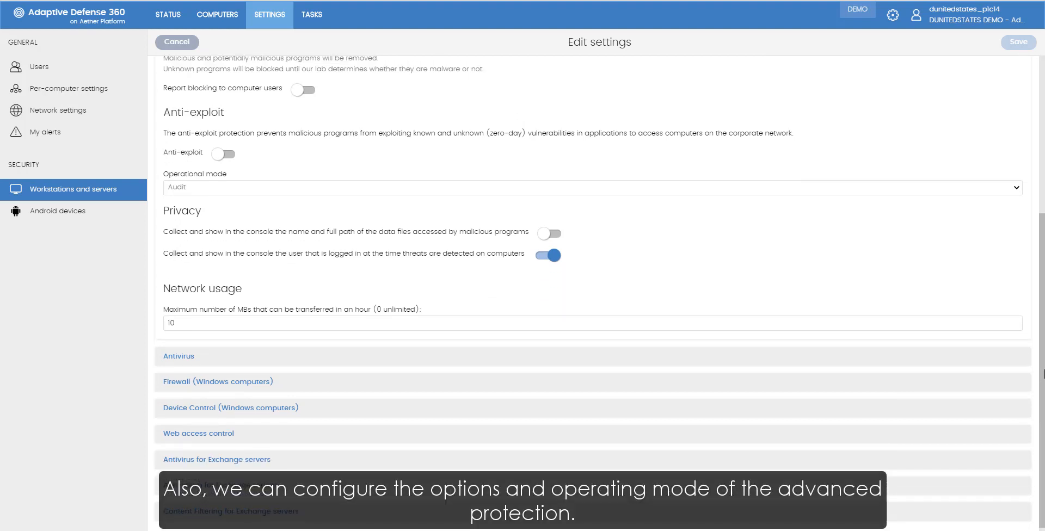
scroll(up, 3)
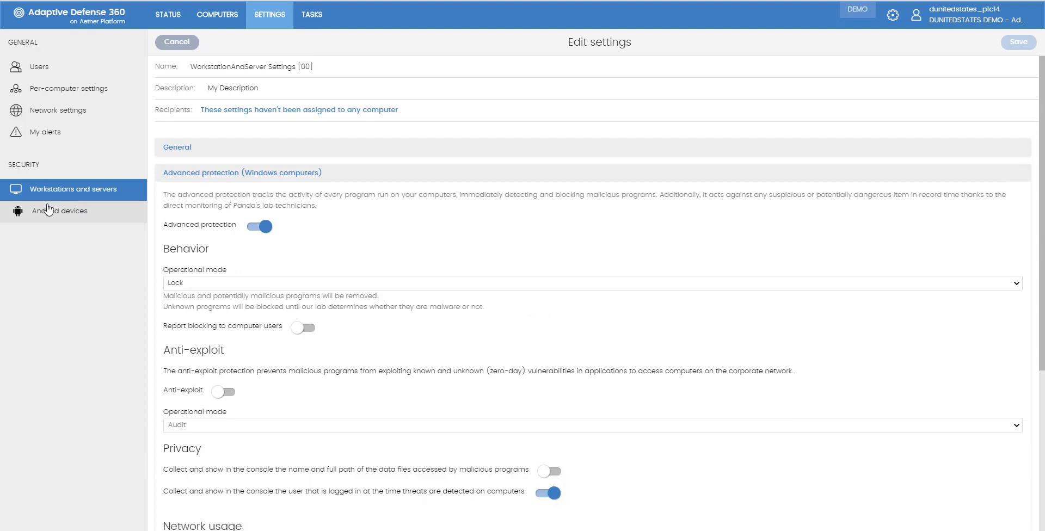
Open Android Settings [00] and expand its Updates and Antivirus sections
click(60, 211)
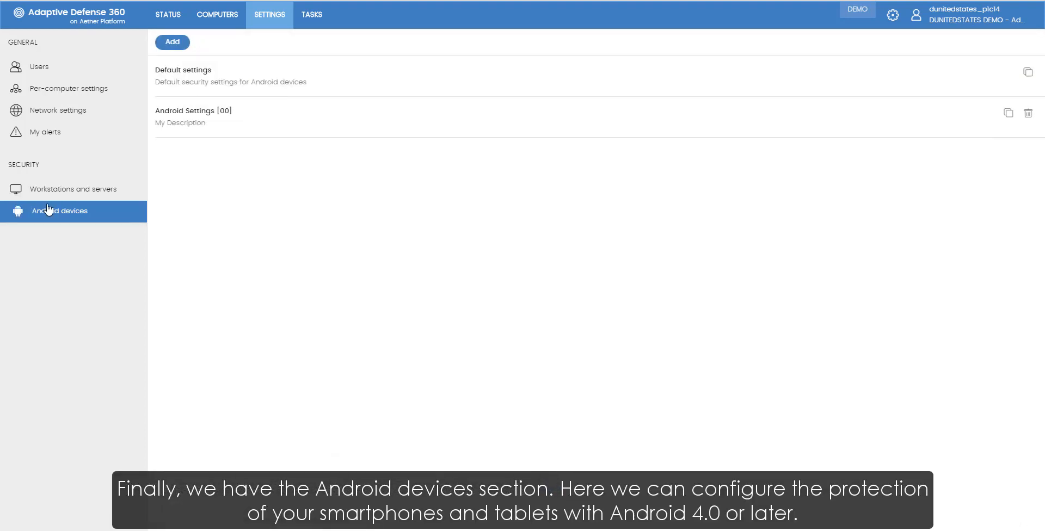
click(193, 111)
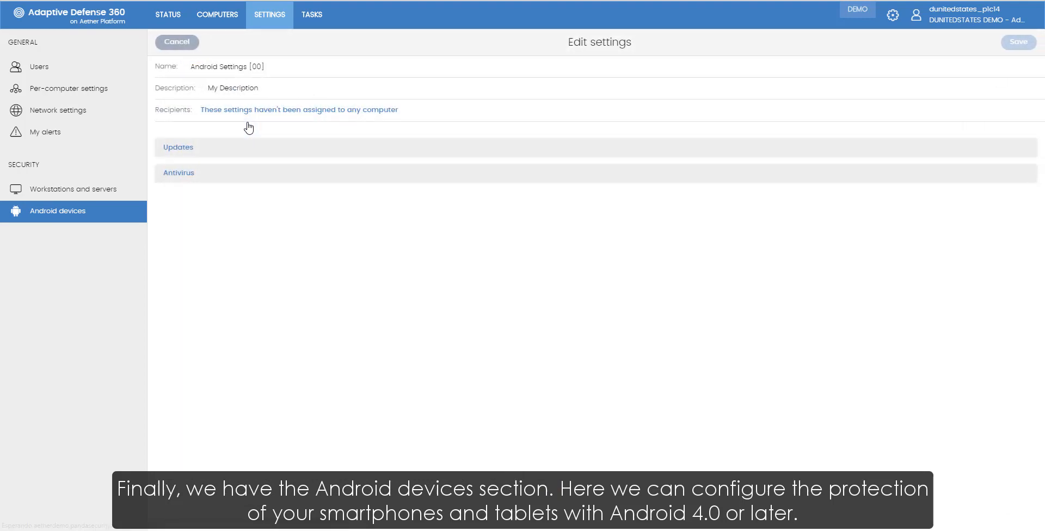
click(178, 148)
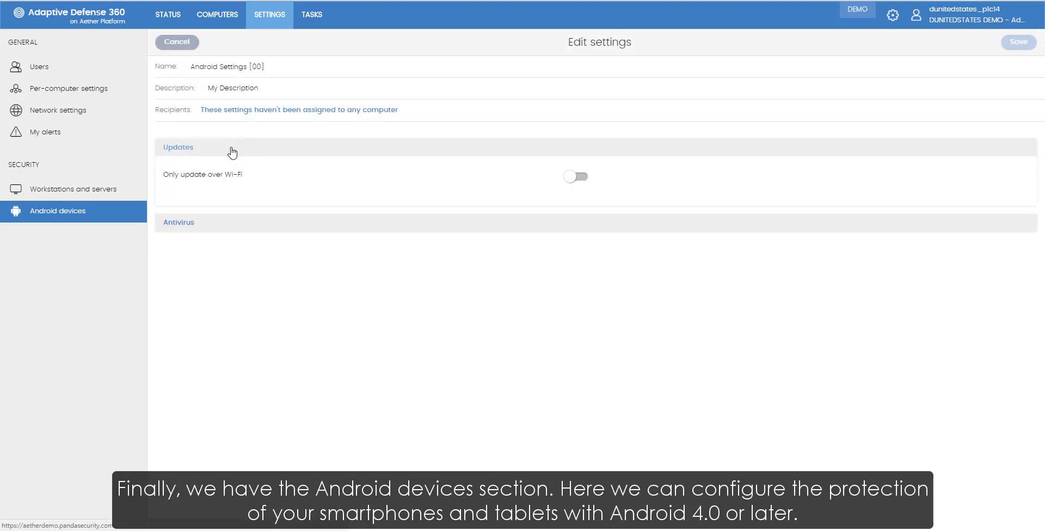
mouse_move(220, 226)
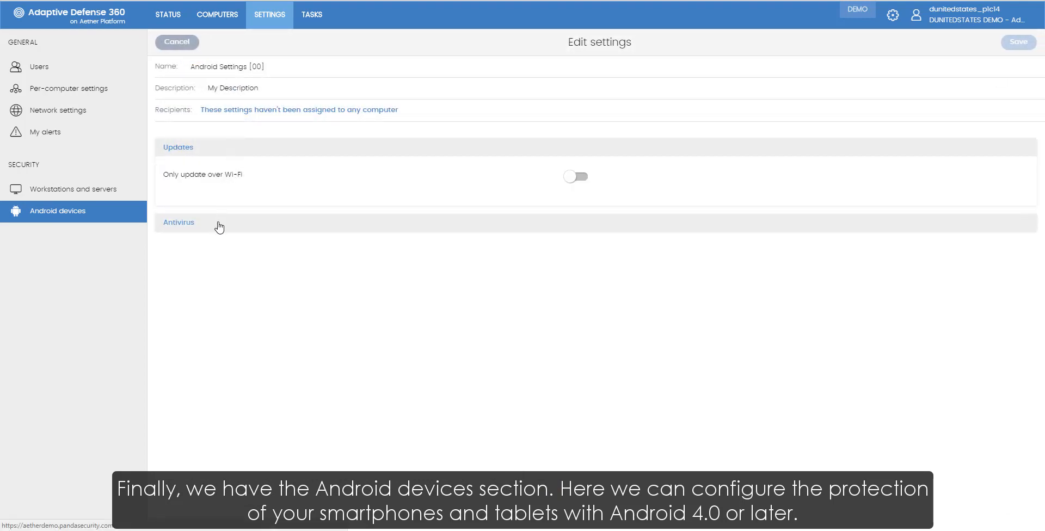
click(179, 222)
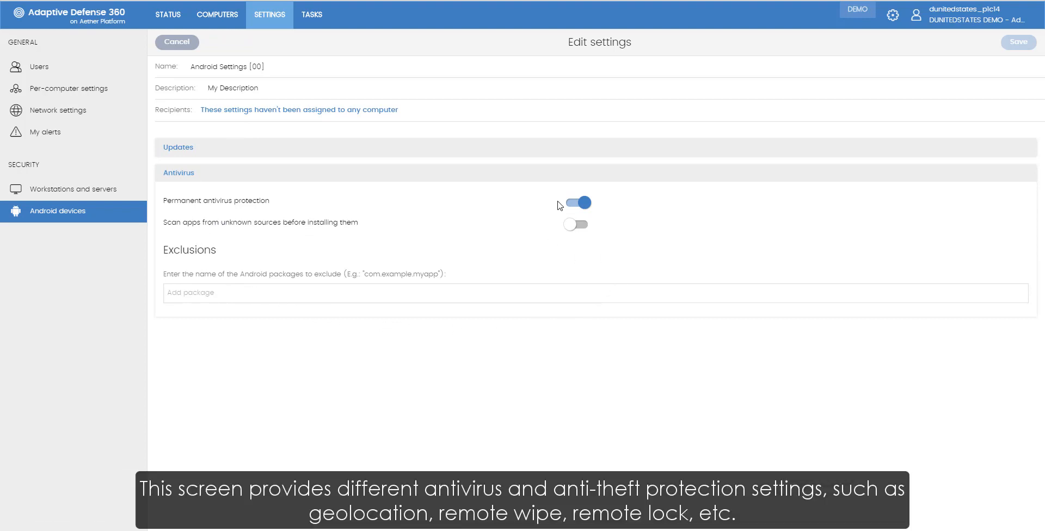
mouse_move(653, 207)
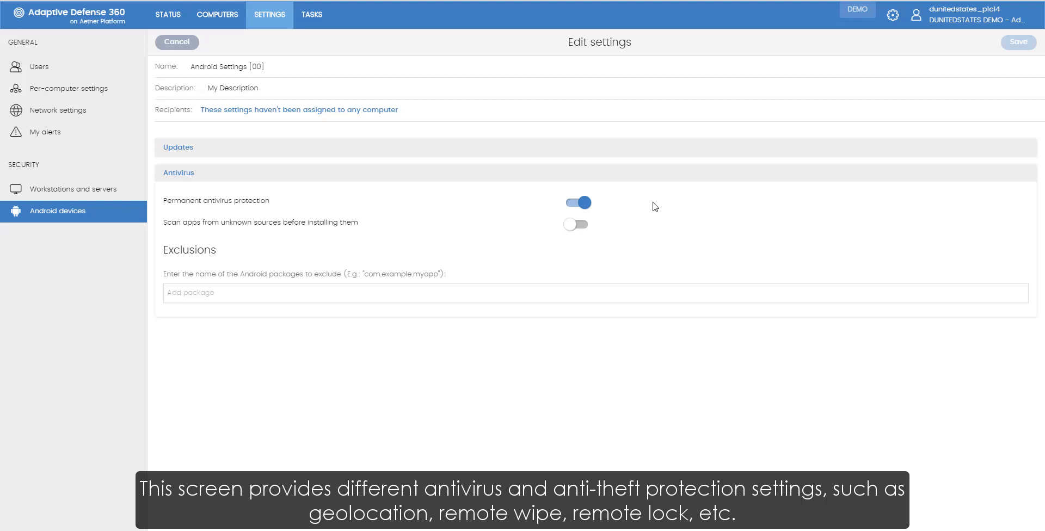